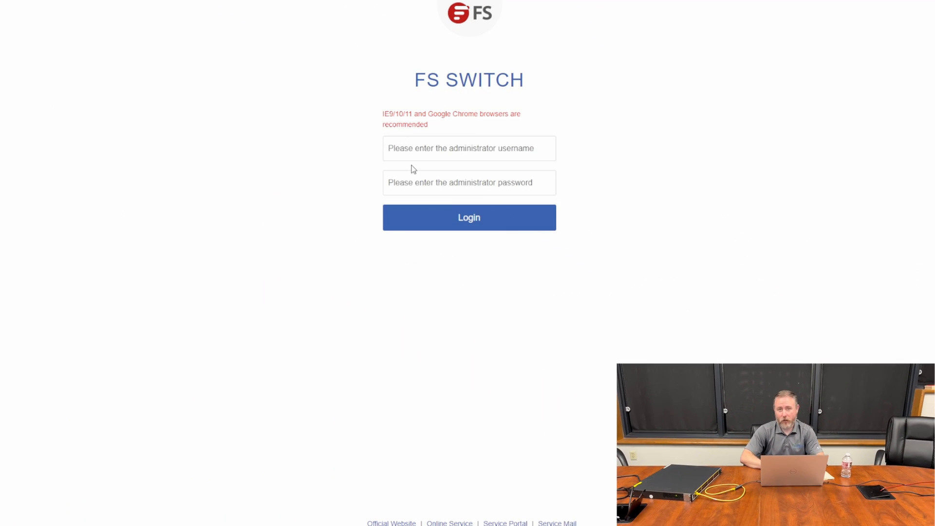
- Log in to the switch web interface as admin with the default password
left_click(468, 149)
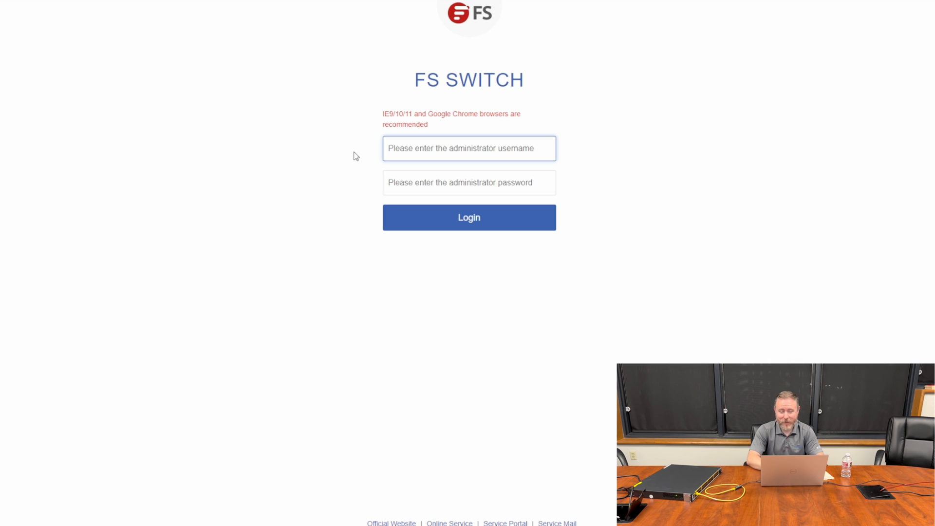
type("admin")
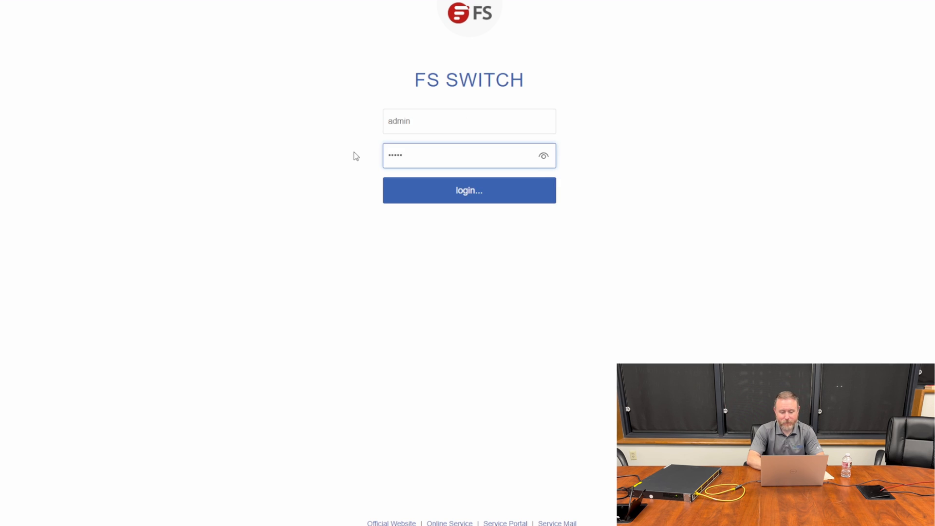
left_click(469, 190)
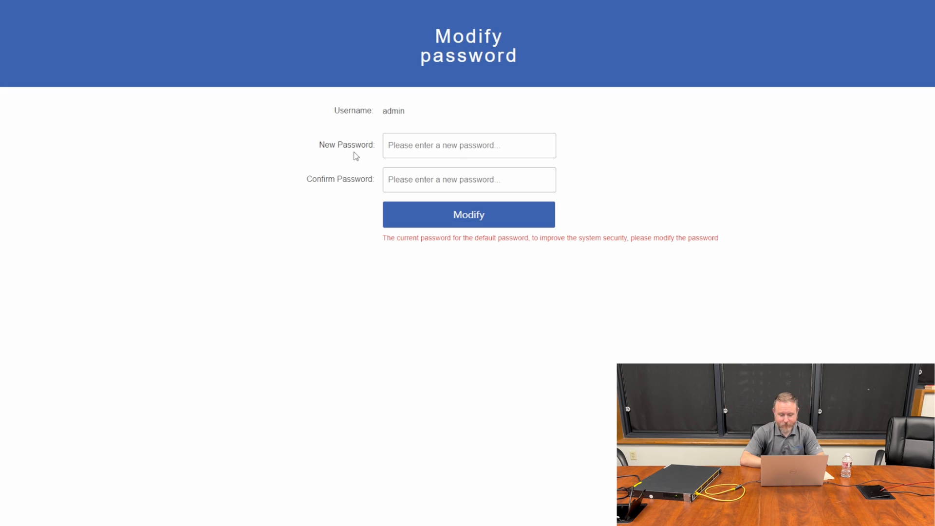
- Set a new admin password in both password fields and confirm the alert
left_click(469, 146)
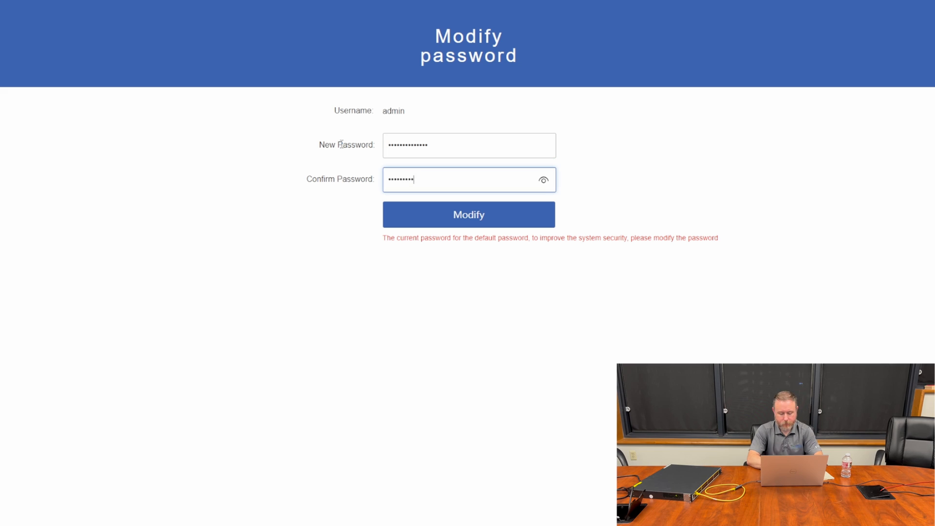
type("••••")
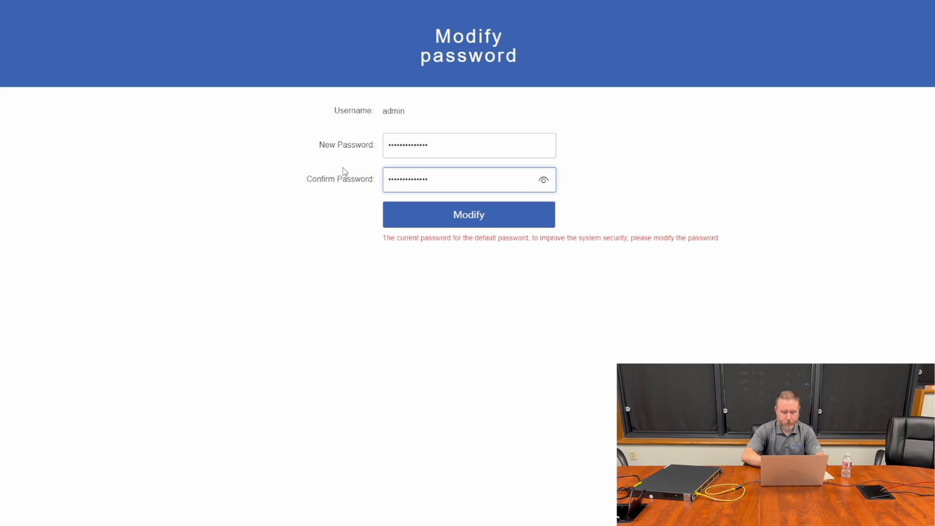
left_click(468, 214)
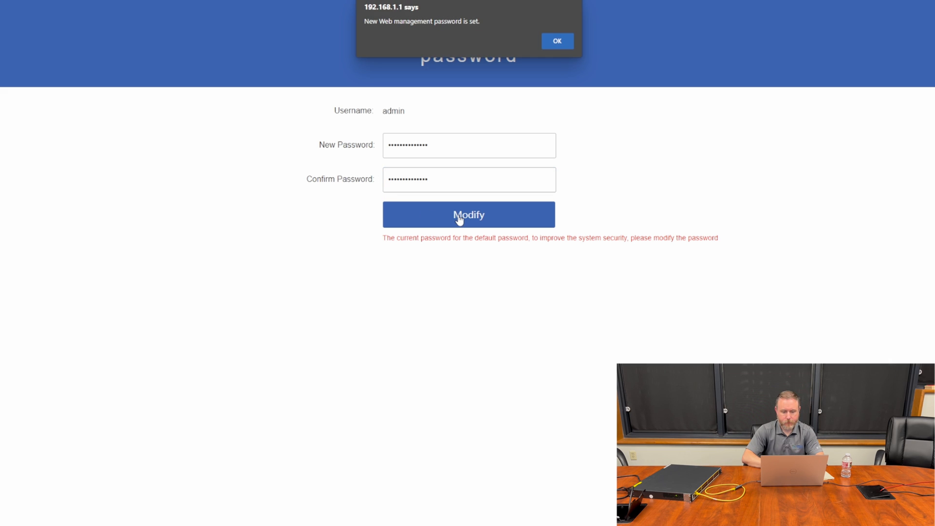
left_click(558, 41)
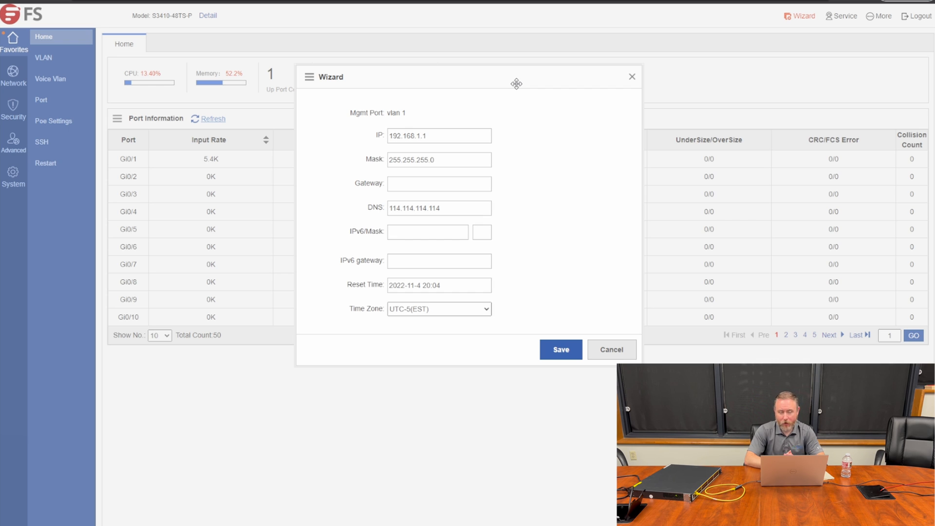
mouse_move(594, 269)
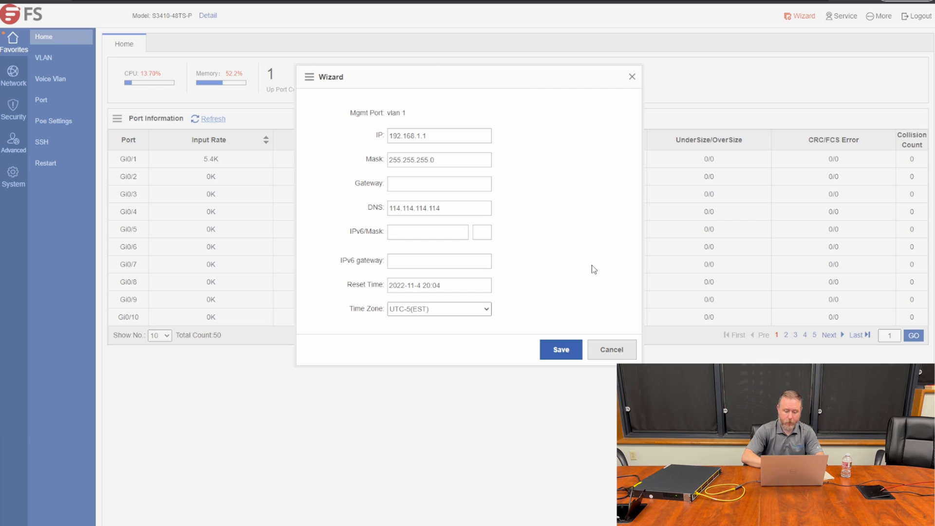
- Close the setup wizard without changing any management settings
left_click(611, 349)
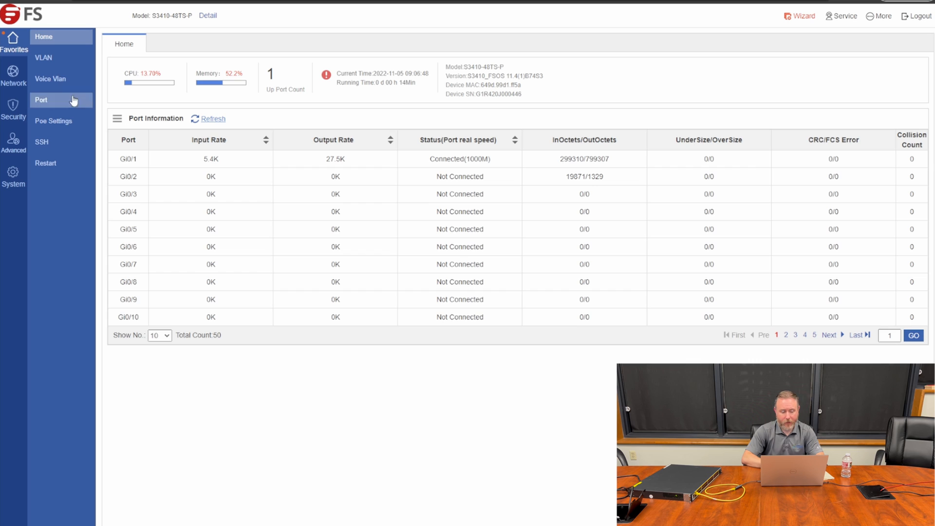
- Open VLAN Settings from the sidebar, showing only default VLAN 1
left_click(41, 58)
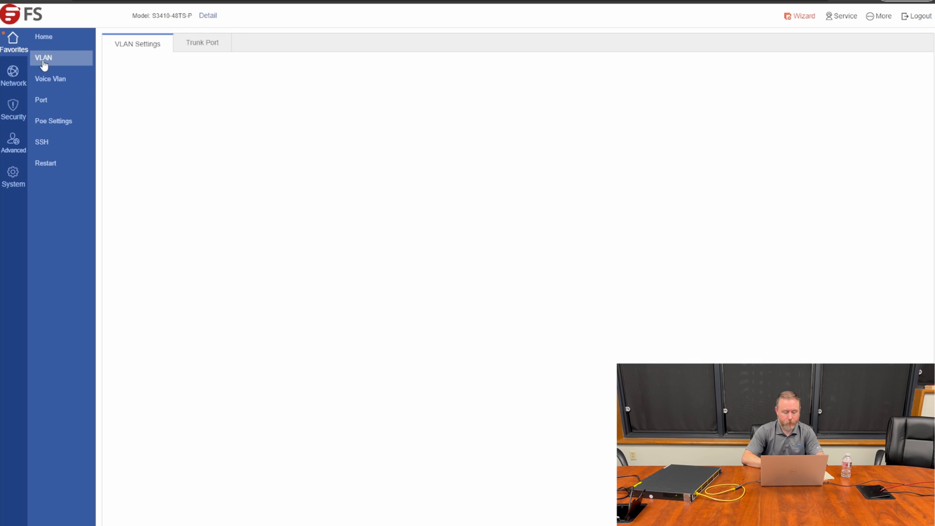
left_click(43, 58)
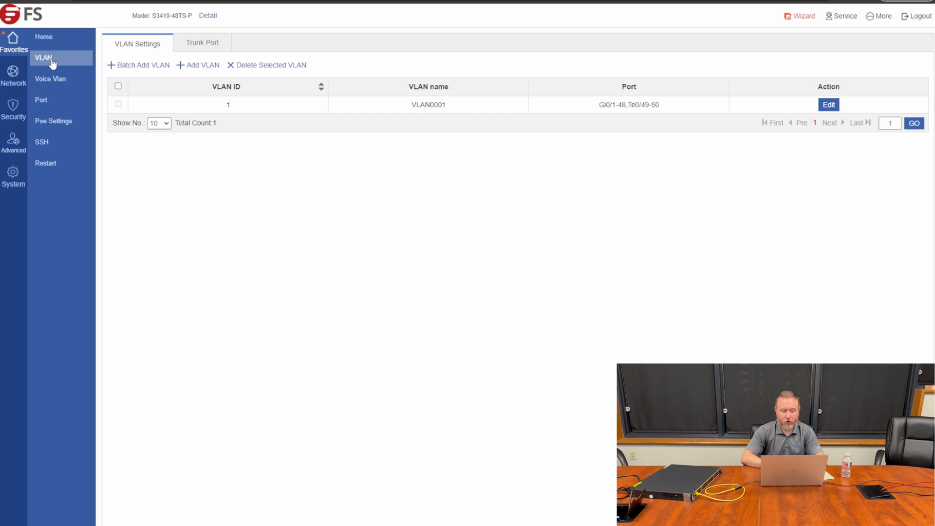
mouse_move(276, 156)
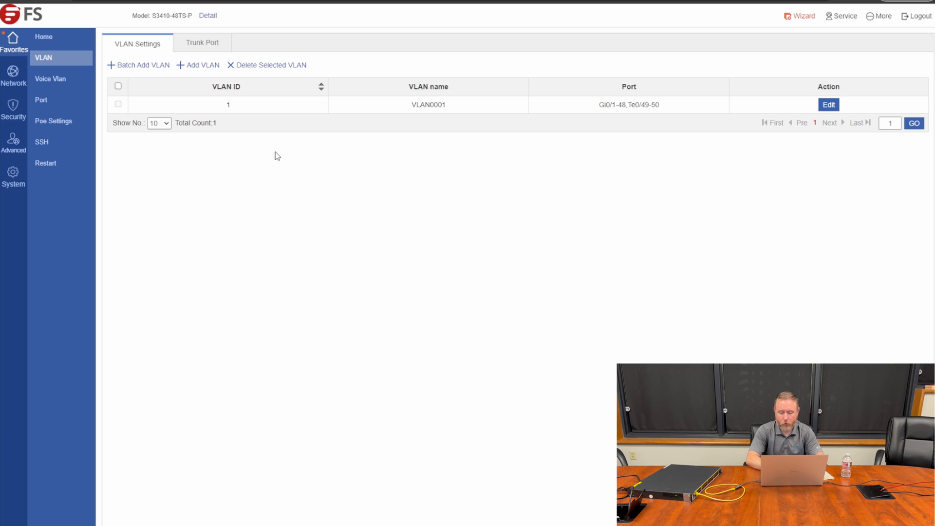
mouse_move(252, 162)
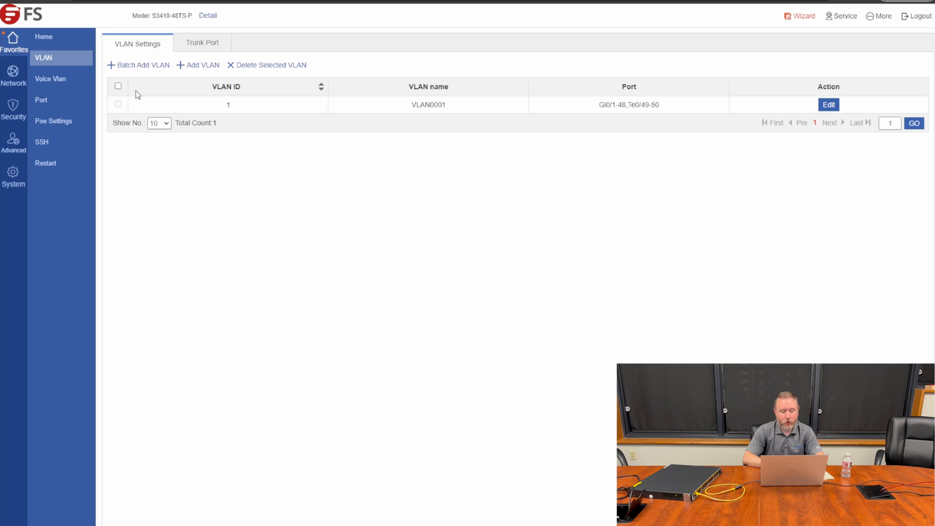
- Batch-add VLANs 10, 20, 30, 40, 50 and 200 and acknowledge the success message
left_click(142, 64)
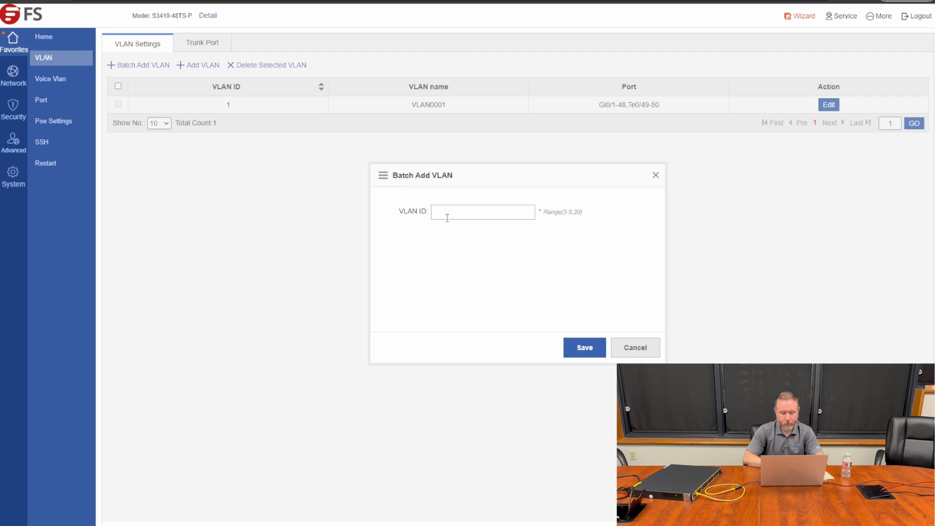
left_click(483, 211)
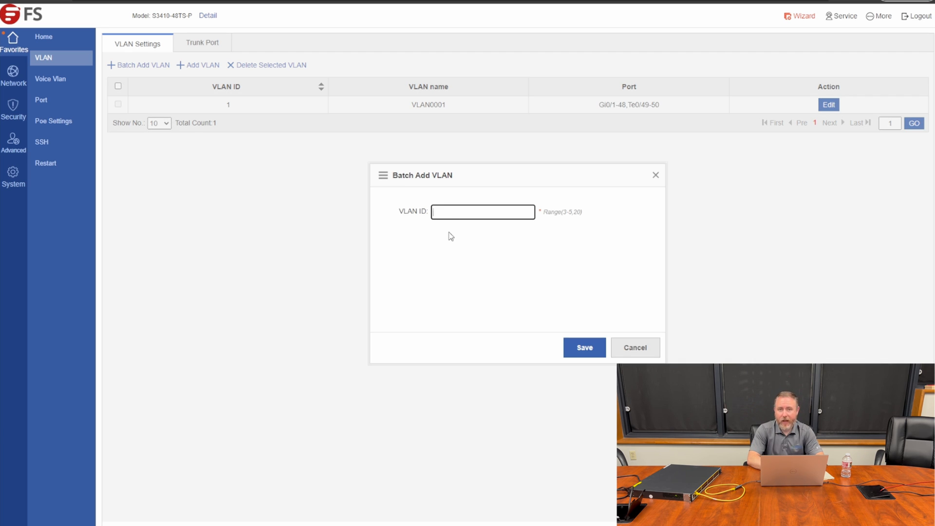
type("1-")
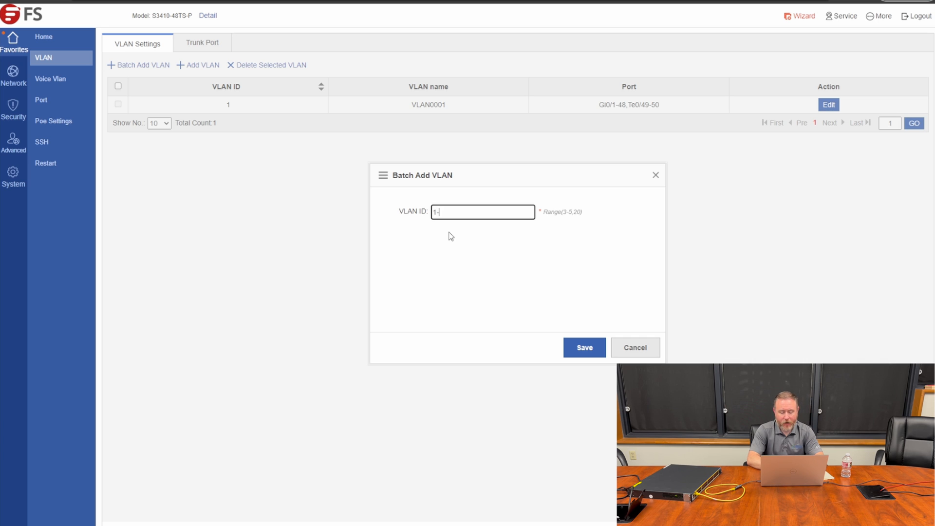
type("10")
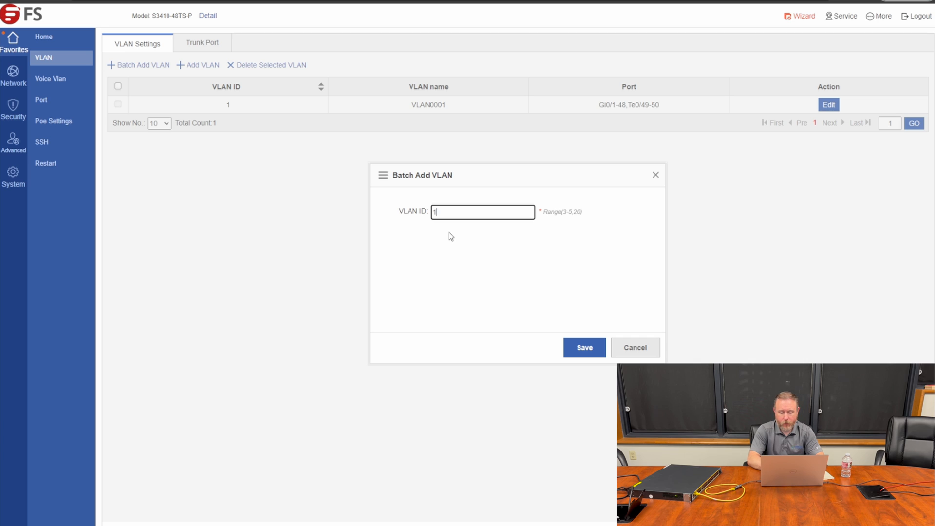
key("Backspace")
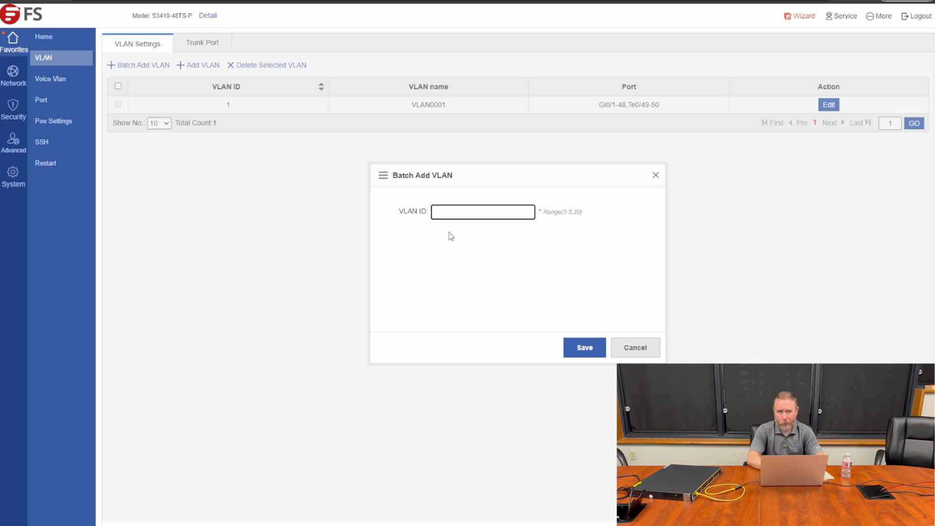
type("10,20,30,40,")
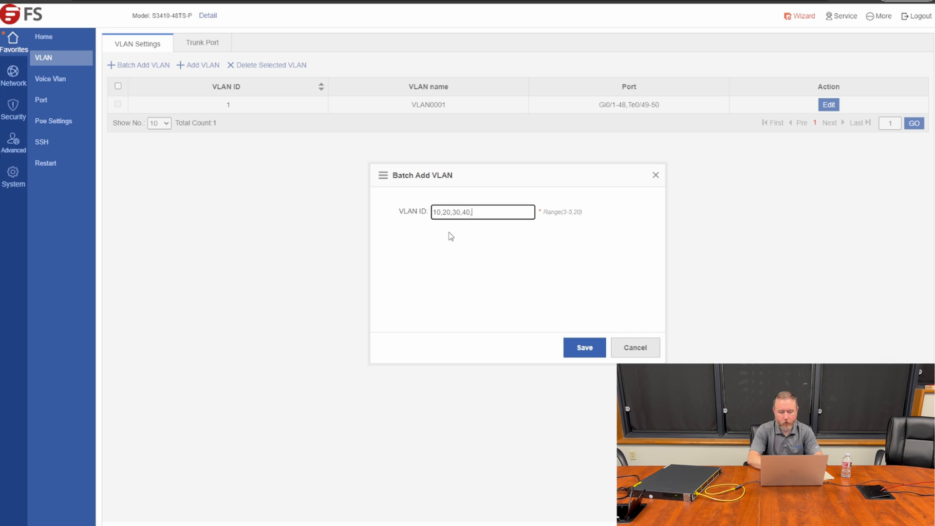
type("50,200")
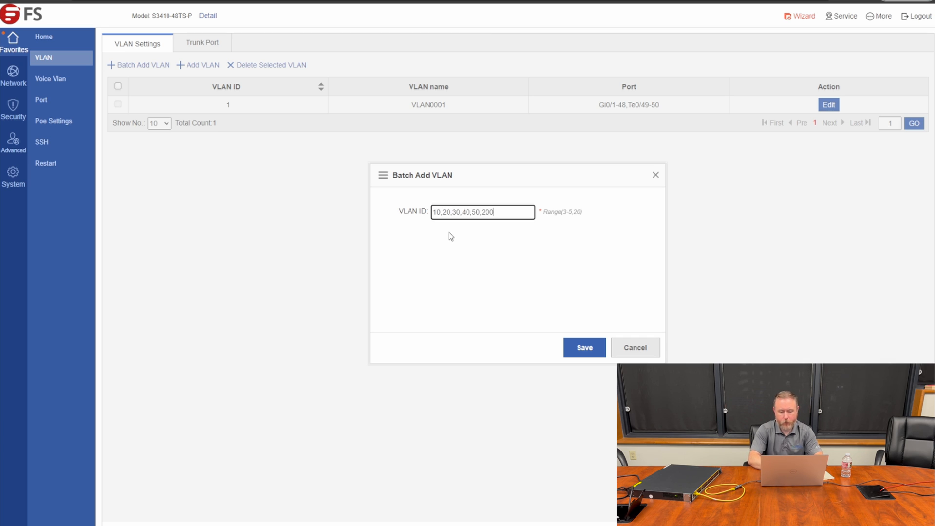
left_click(583, 347)
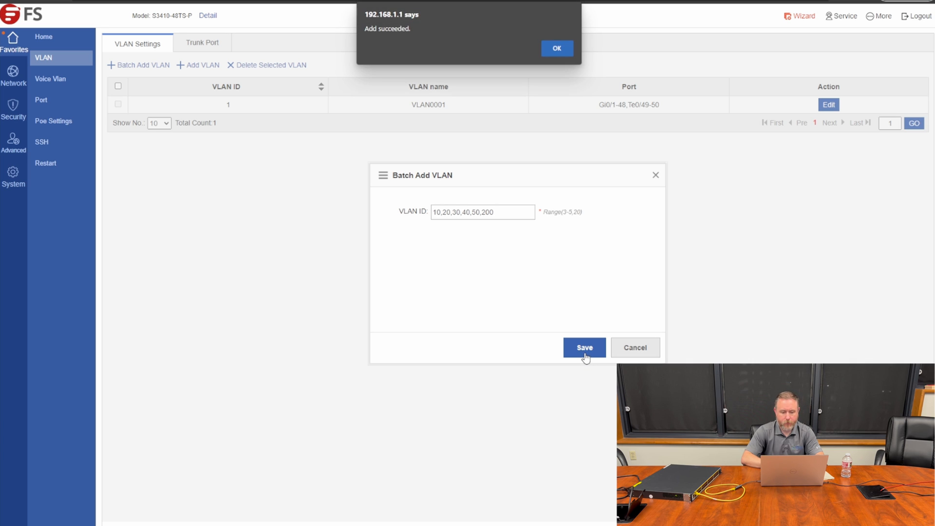
mouse_move(558, 49)
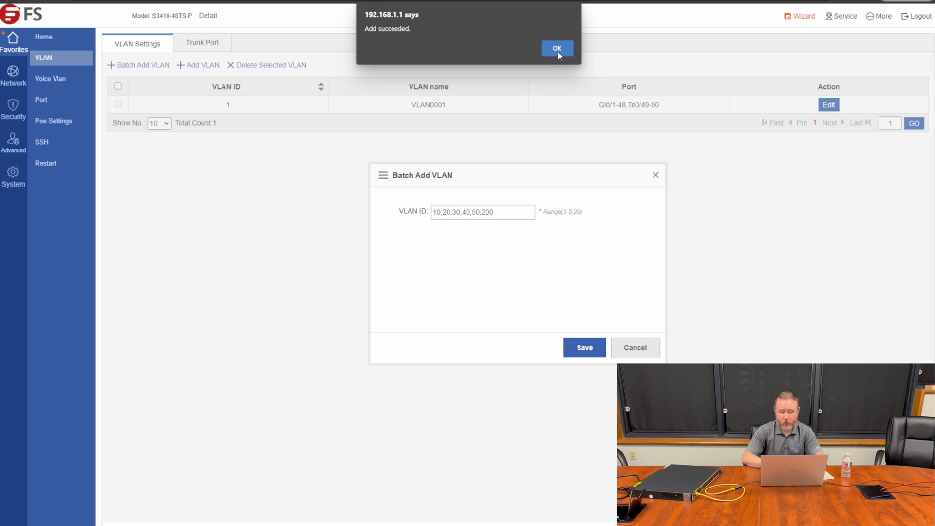
left_click(557, 48)
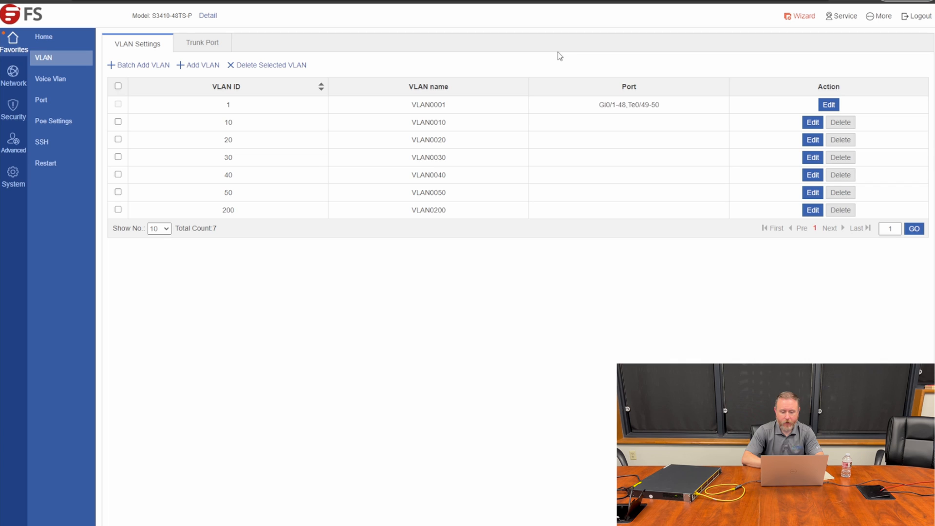
mouse_move(392, 276)
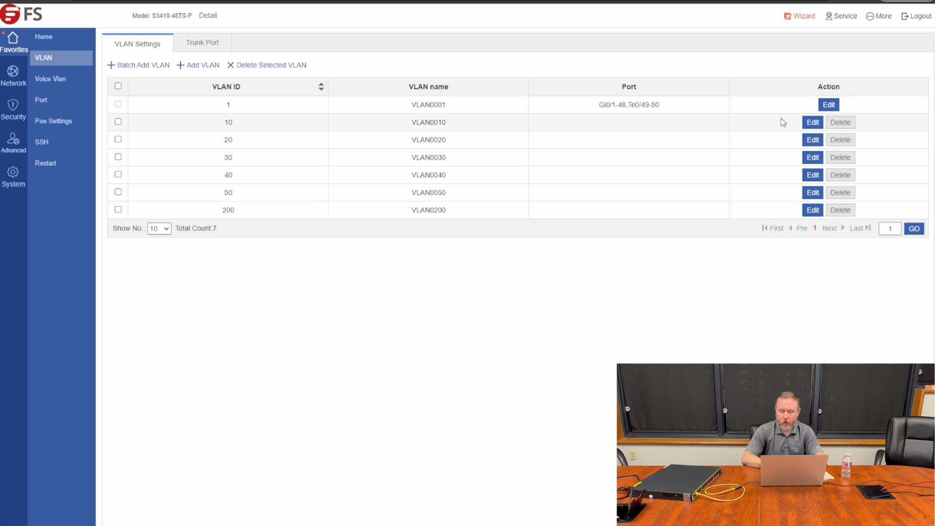
- Edit VLAN 10's name to 'Inside-Wired' and VLAN 20's to 'Inside-Wireless'
left_click(812, 122)
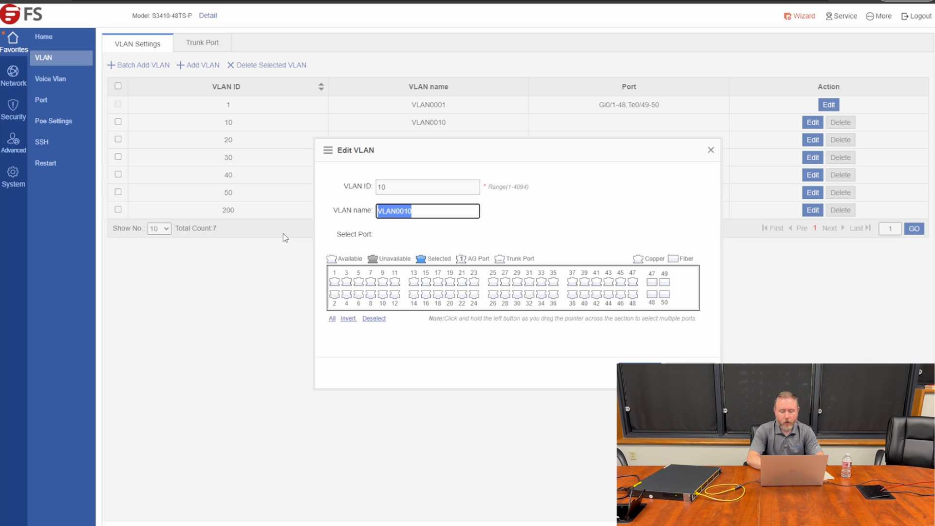
type("Inside-Wired")
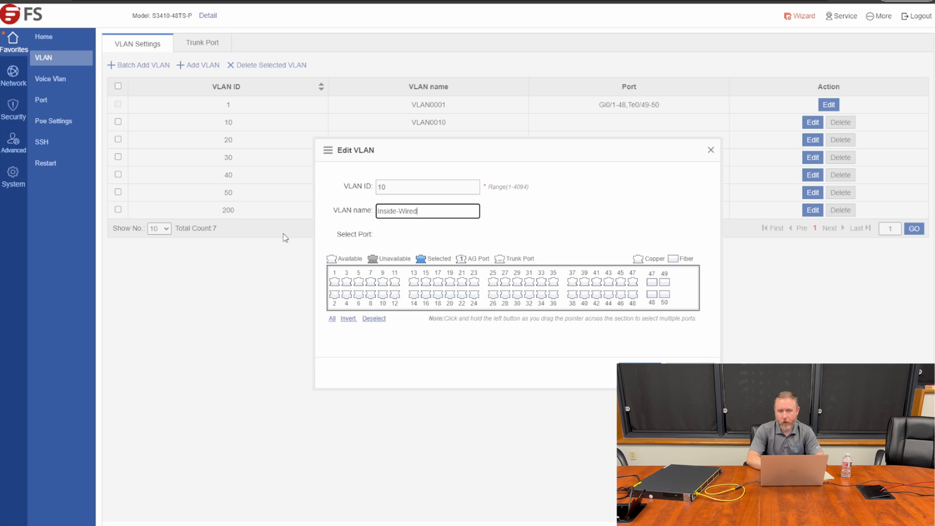
mouse_move(597, 351)
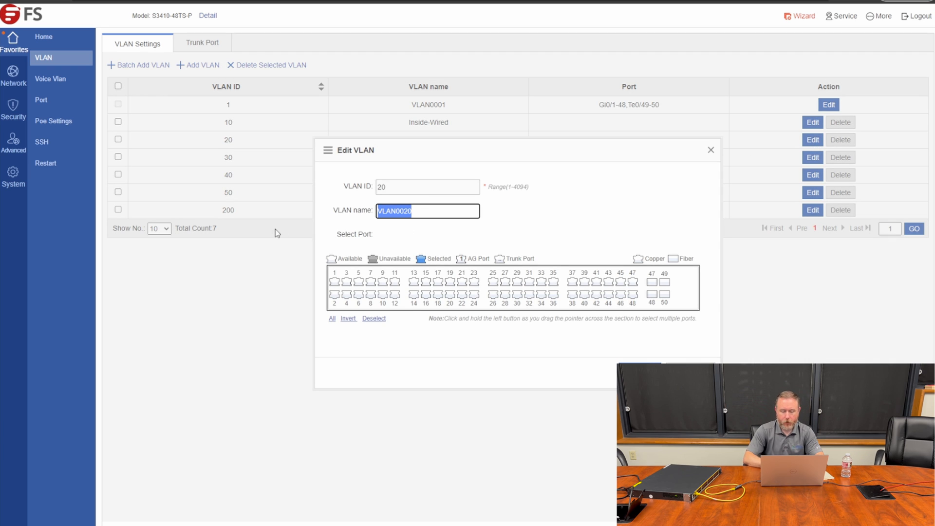
type("Inside-")
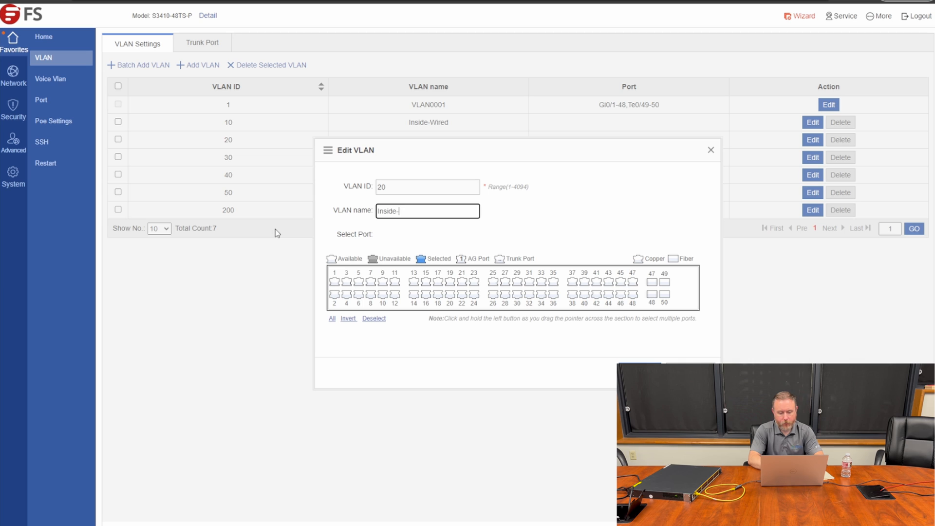
type("Wireless")
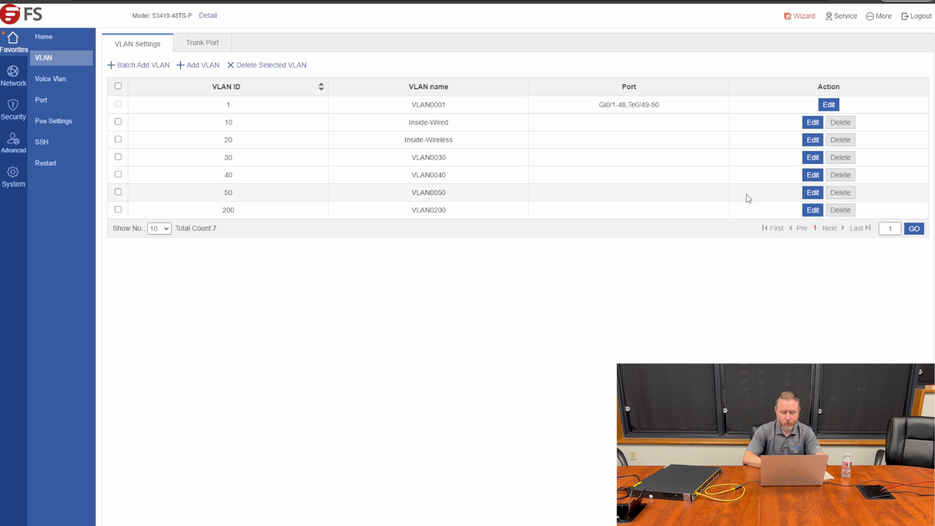
- Name VLAN 30 'VoIP-Phones' and VLAN 40 'IP-Cameras'
left_click(812, 157)
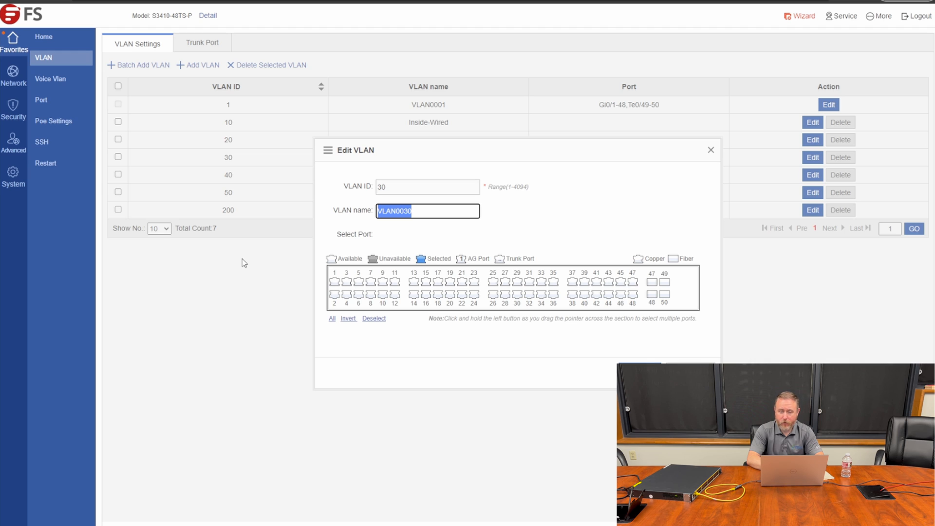
type("Vo")
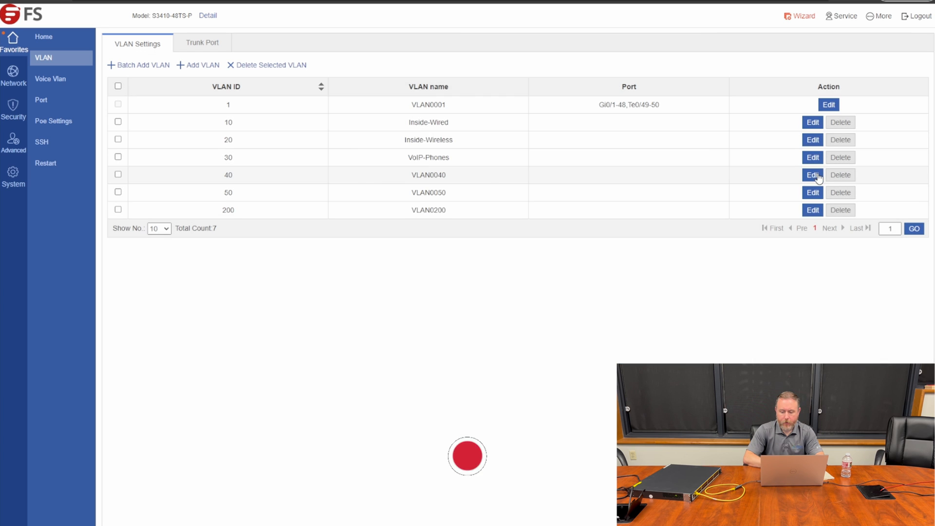
left_click(812, 175)
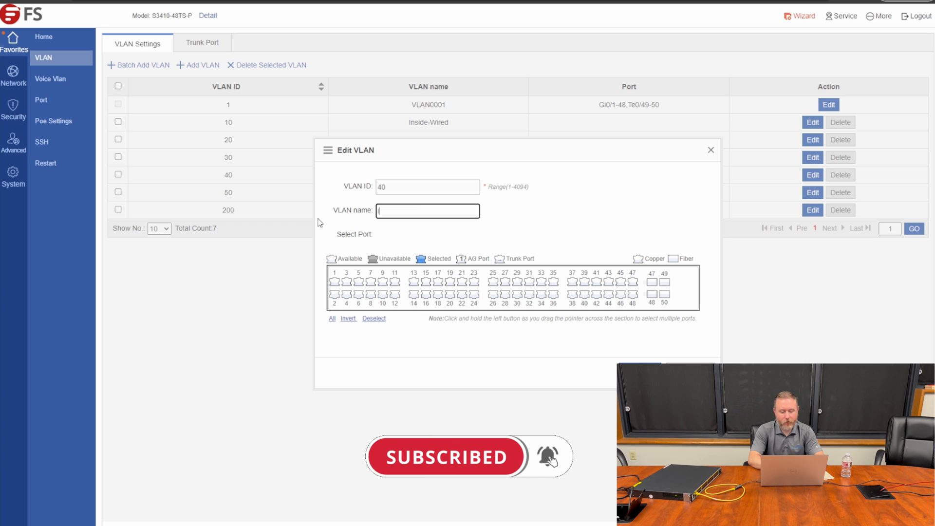
type("IP-Camera")
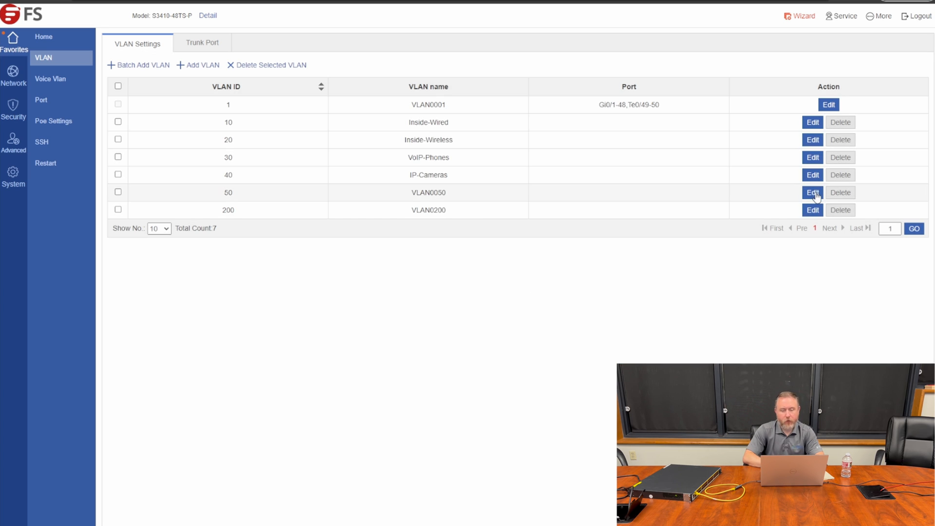
- Name VLAN 50 'Guest-Network' and VLAN 200 'Transit', then go to port settings
left_click(812, 192)
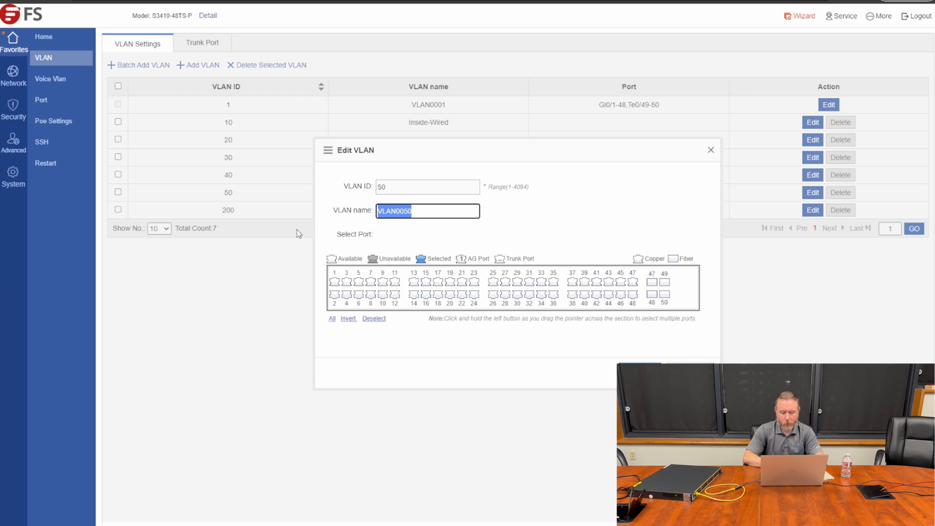
type("Gu")
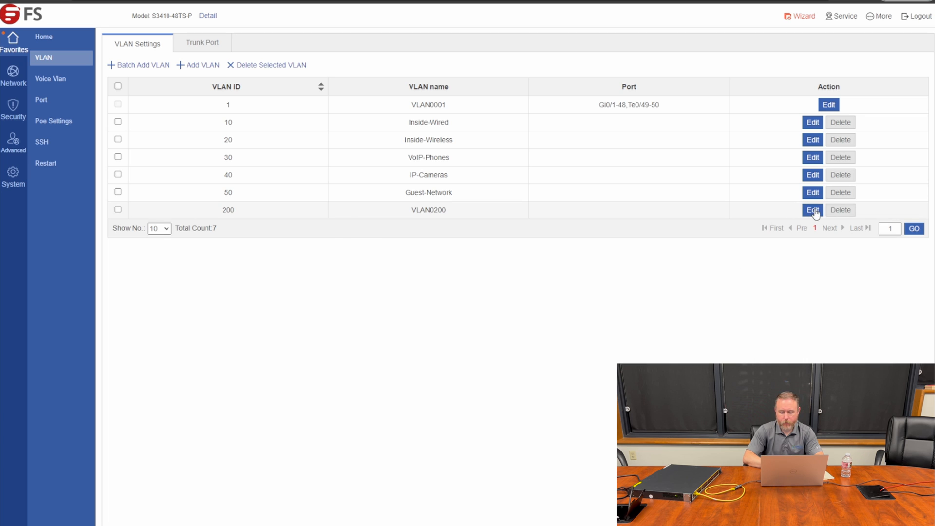
left_click(812, 210)
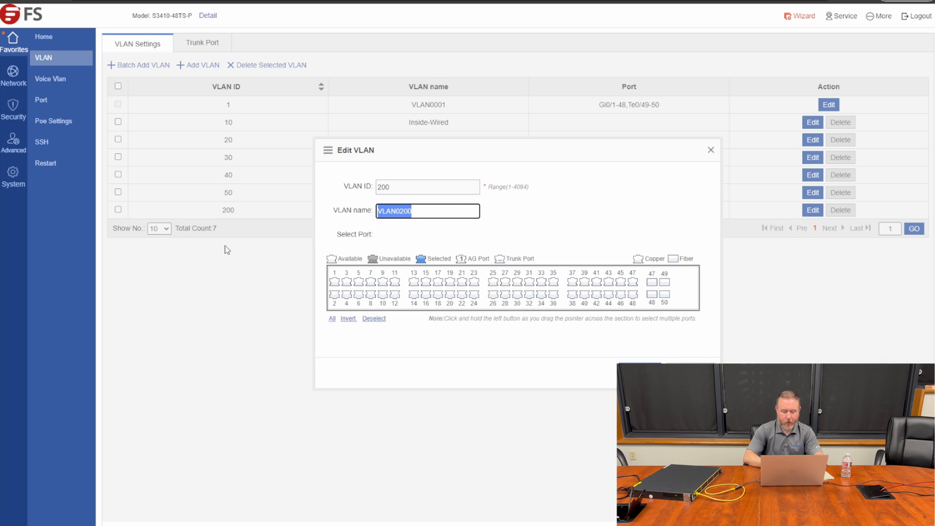
type("Transit")
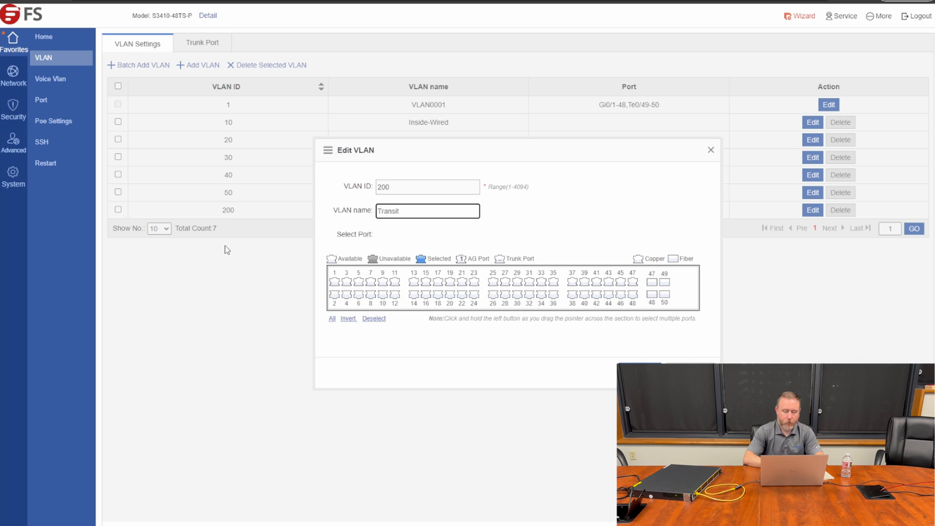
mouse_move(580, 352)
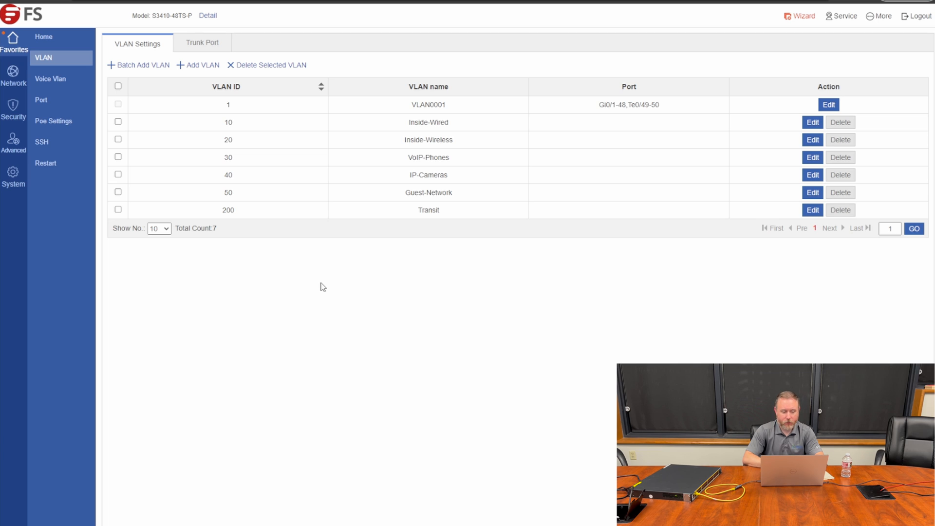
mouse_move(44, 100)
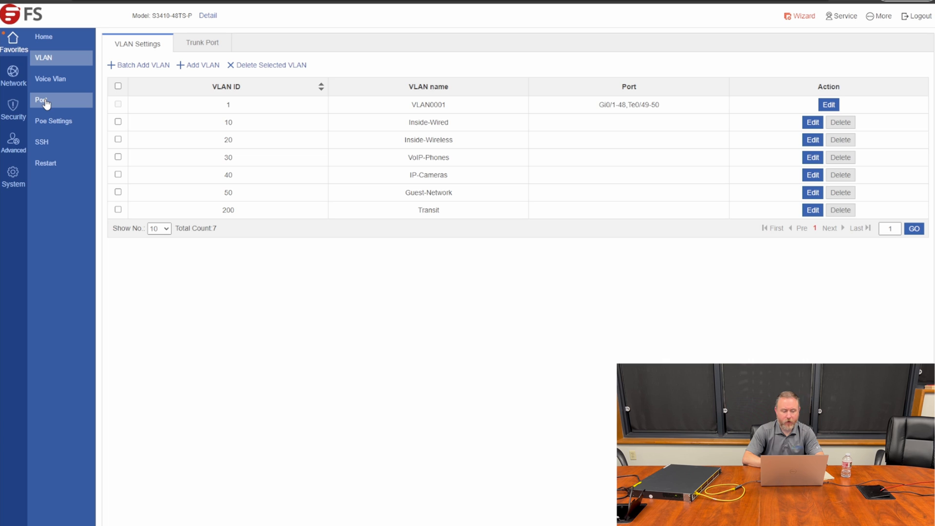
left_click(41, 100)
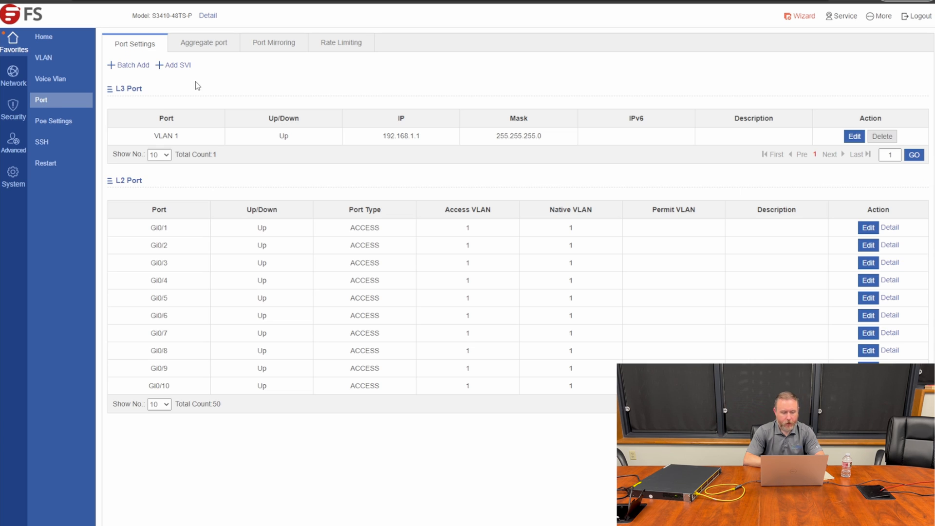
mouse_move(120, 92)
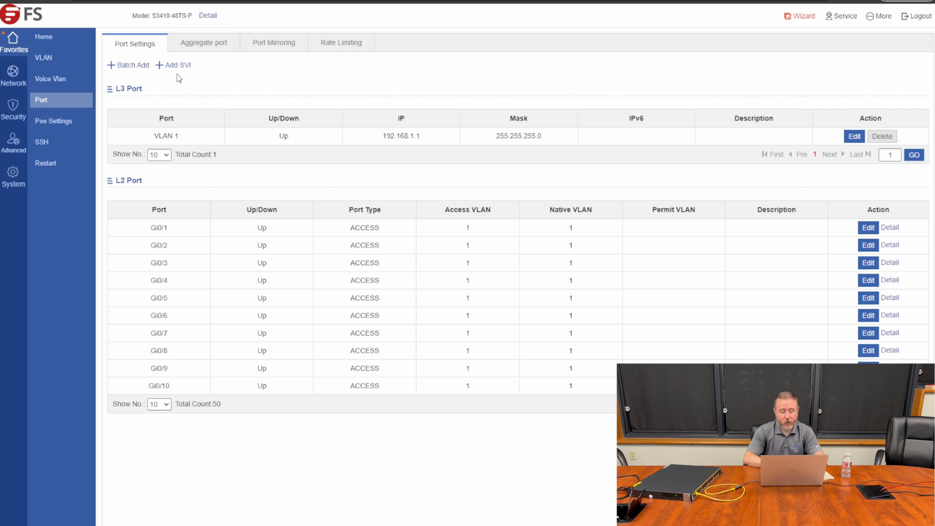
- Add a VLAN 10 SVI at 10.127.10.1 with mask 255.255.254.0
left_click(177, 65)
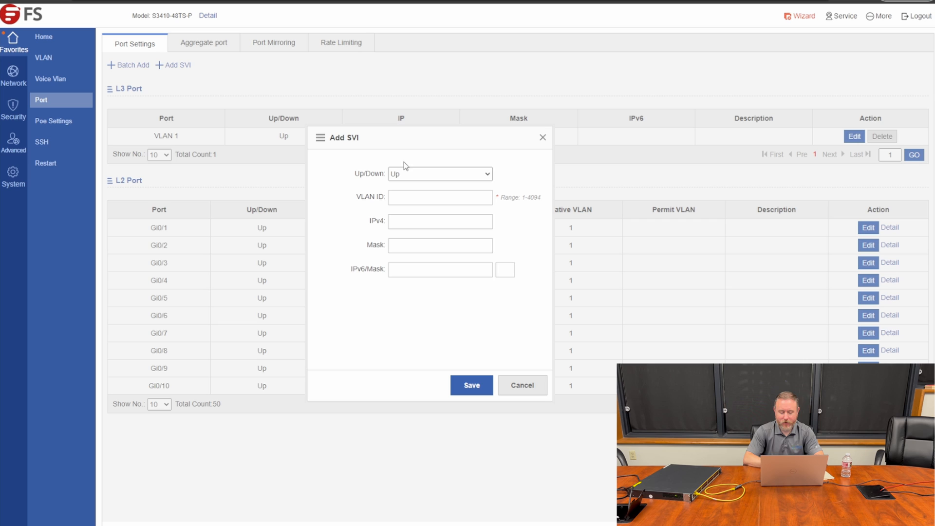
left_click(440, 197)
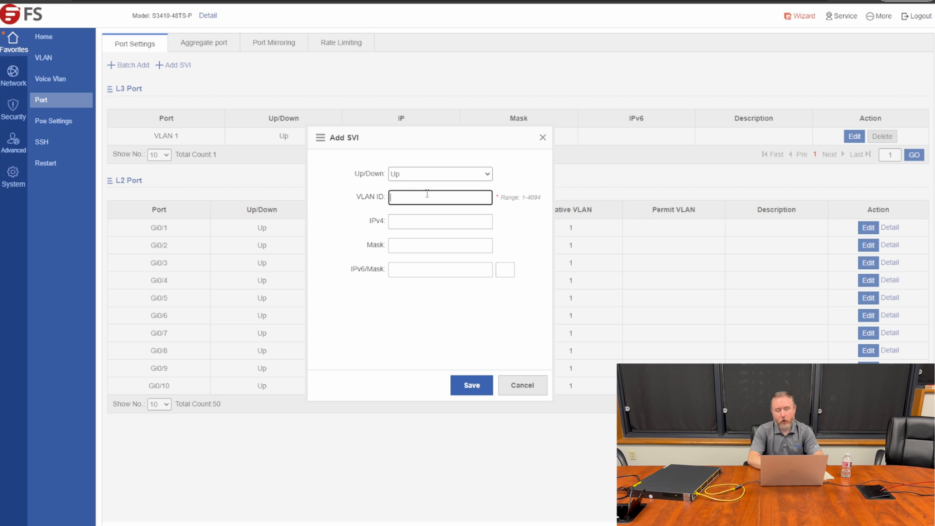
type("10")
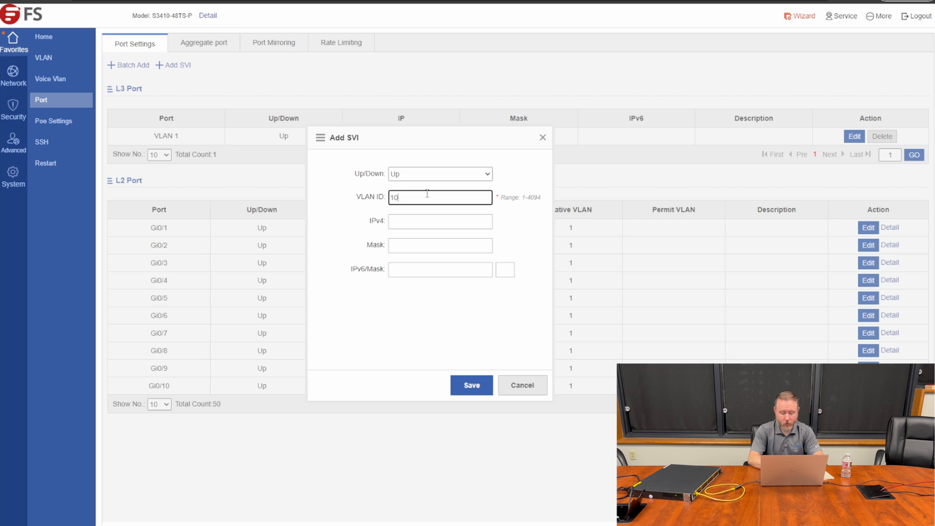
left_click(440, 221)
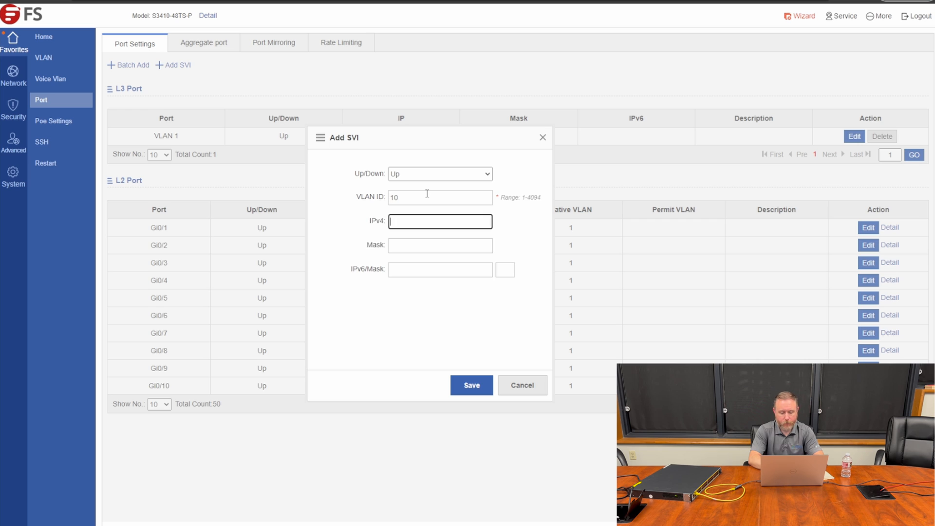
type("10.127.10.1")
left_click(440, 245)
type("255.255.254.0")
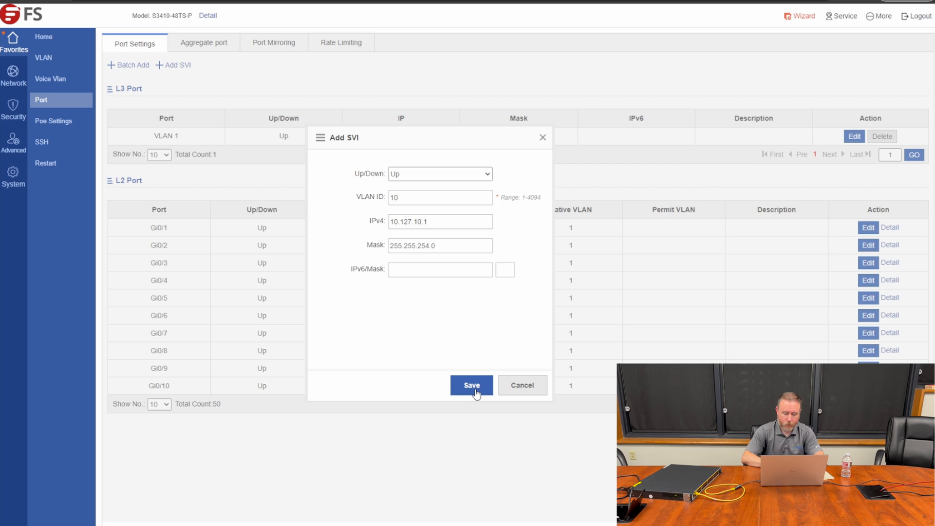
left_click(471, 385)
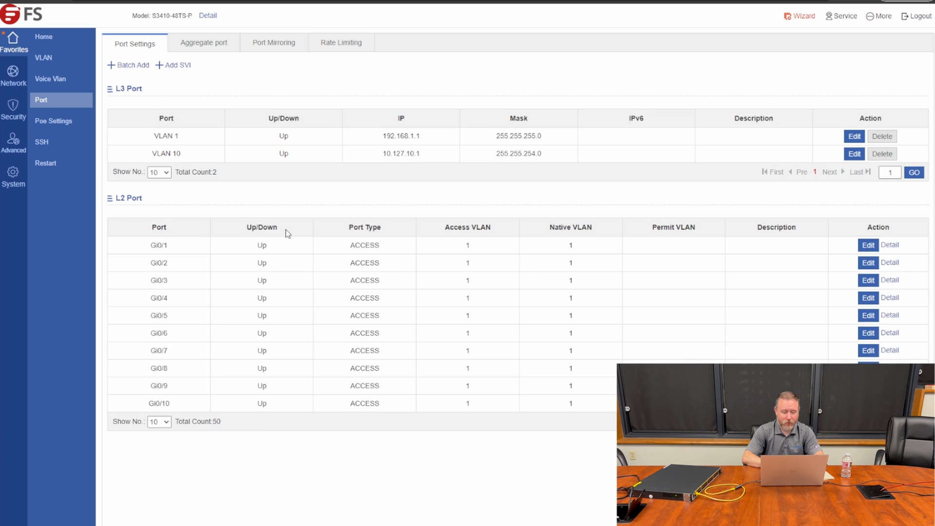
mouse_move(164, 104)
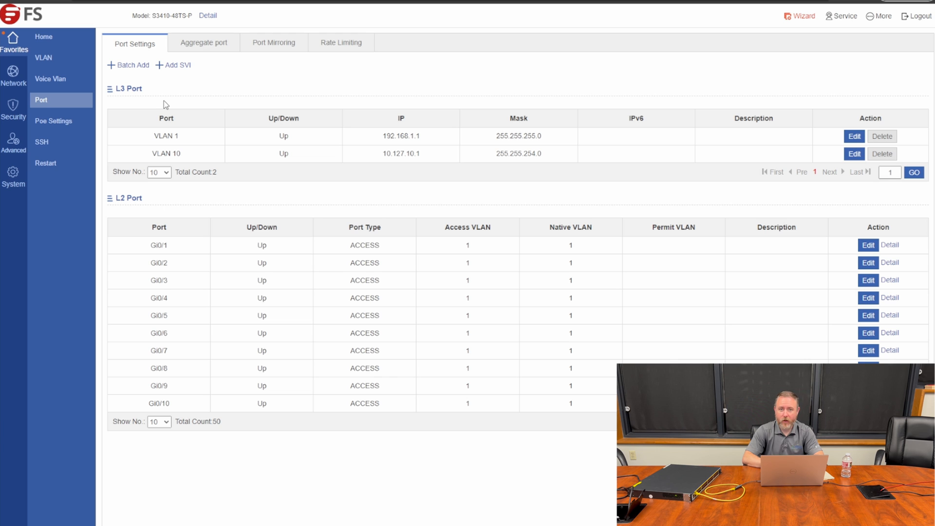
left_click(178, 65)
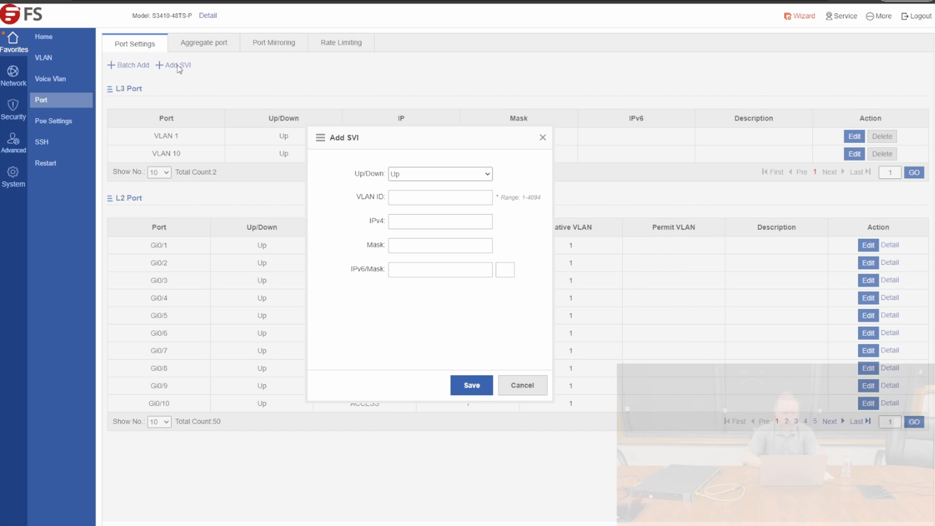
- Save SVIs for VLANs 20, 30, 40 and 50 at 10.127.x.1, mask 255.255.254.0
type("10.127.20.1")
type("255.255.254.0")
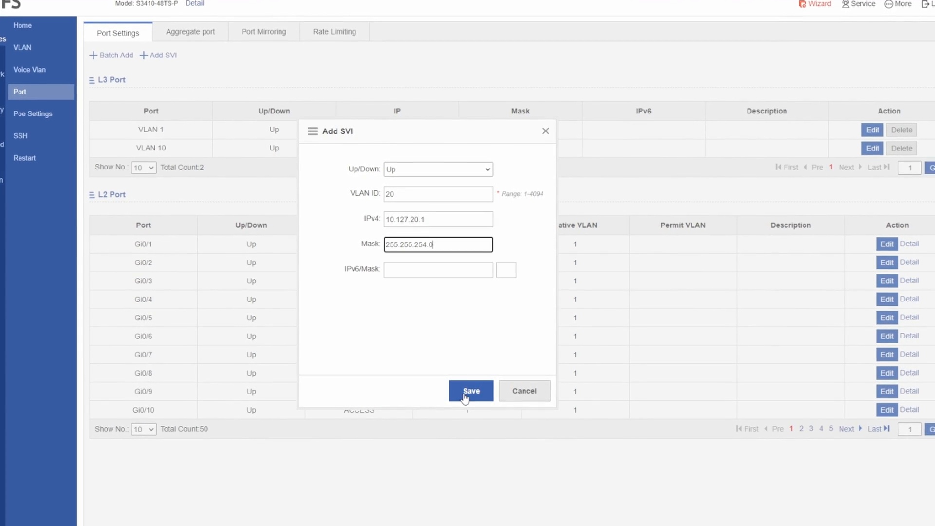
left_click(470, 390)
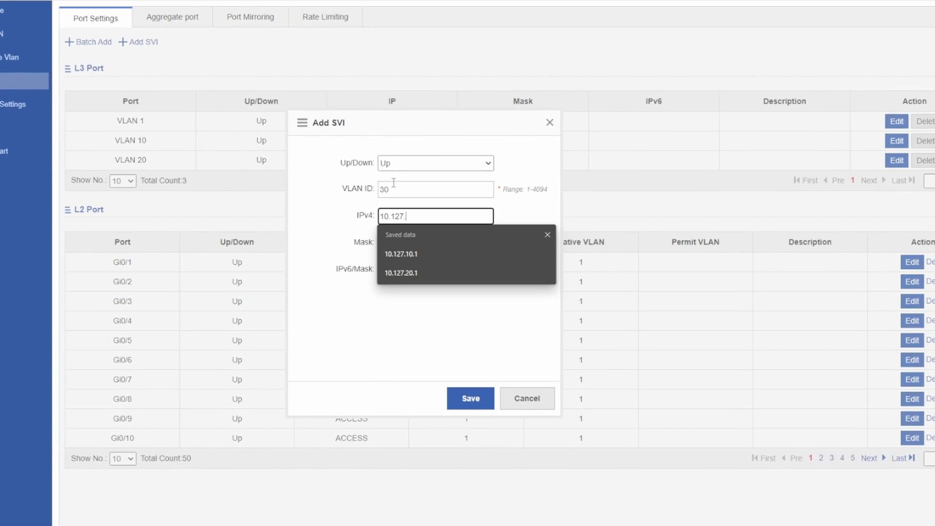
left_click(470, 398)
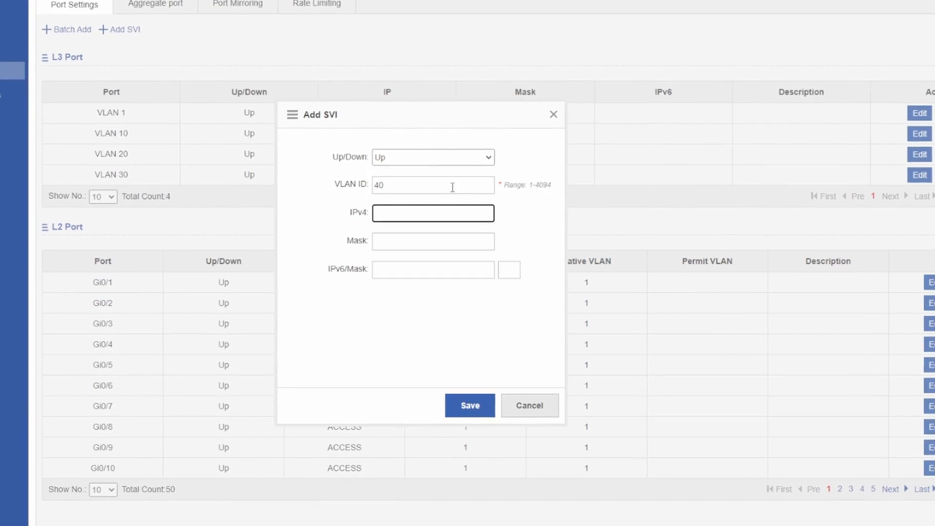
type("255.255.25")
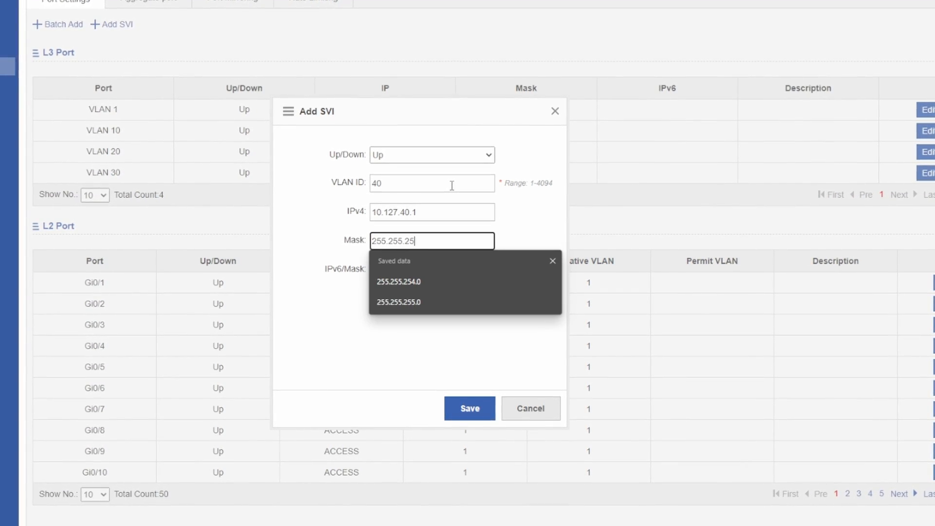
left_click(470, 408)
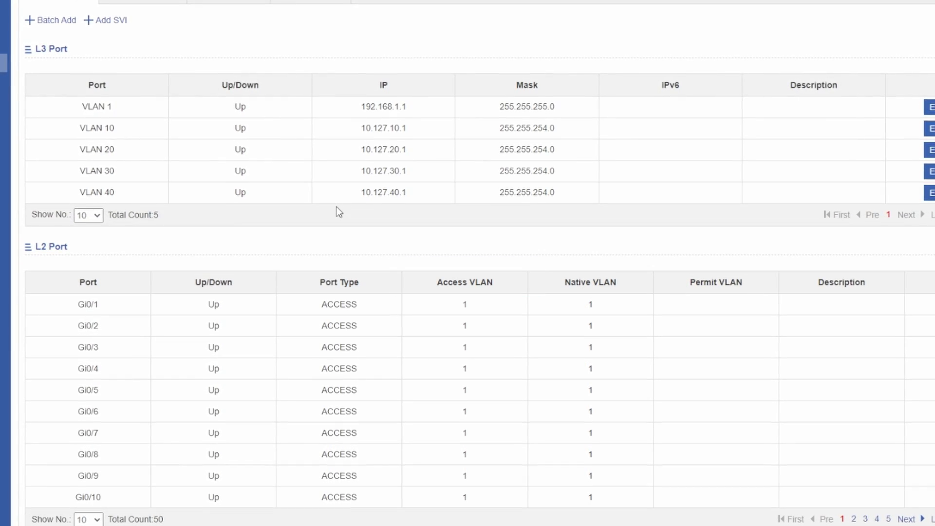
left_click(111, 20)
type("10.127.50.1")
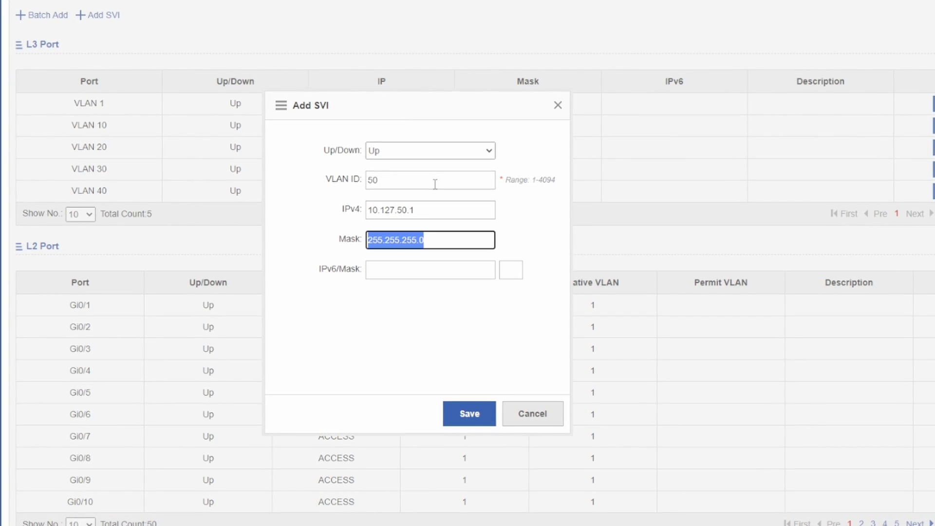
left_click(469, 413)
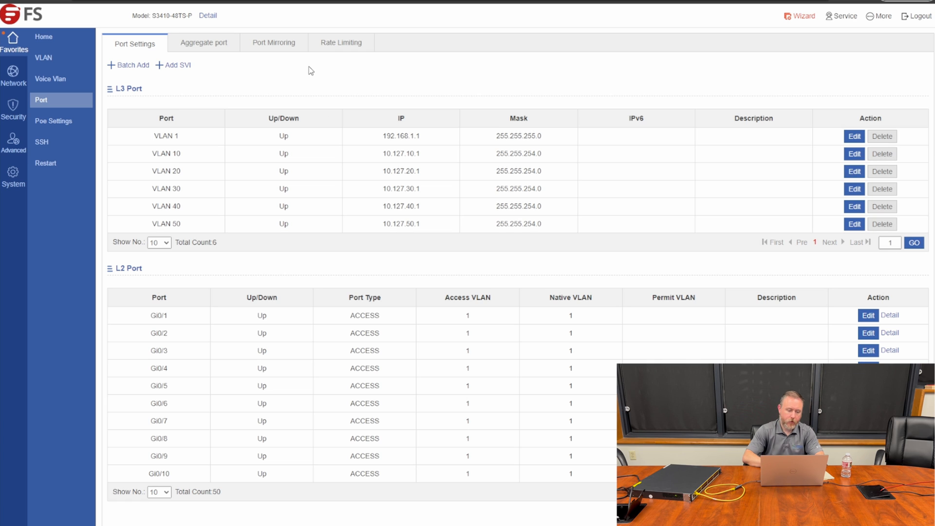
- Create the VLAN 200 SVI with IPv4 172.16.127.2 and mask 255.255.255.252
left_click(178, 65)
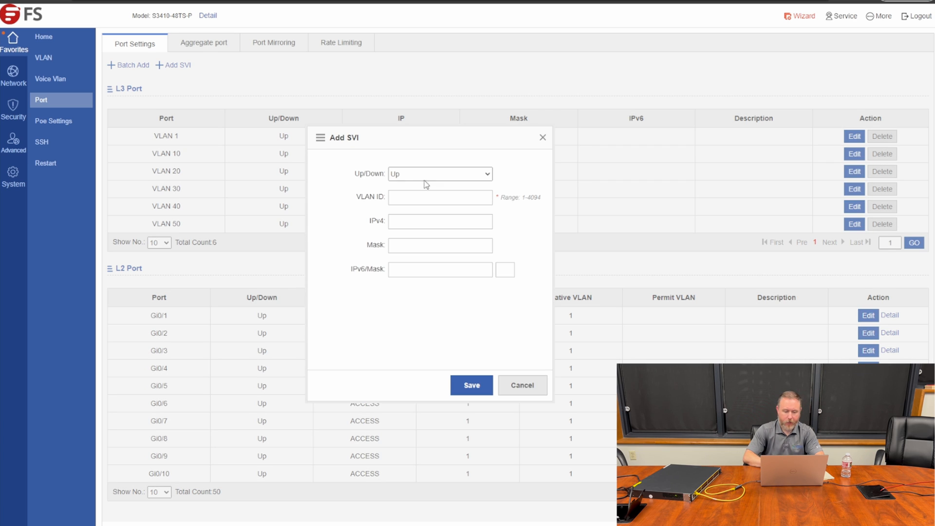
type("200")
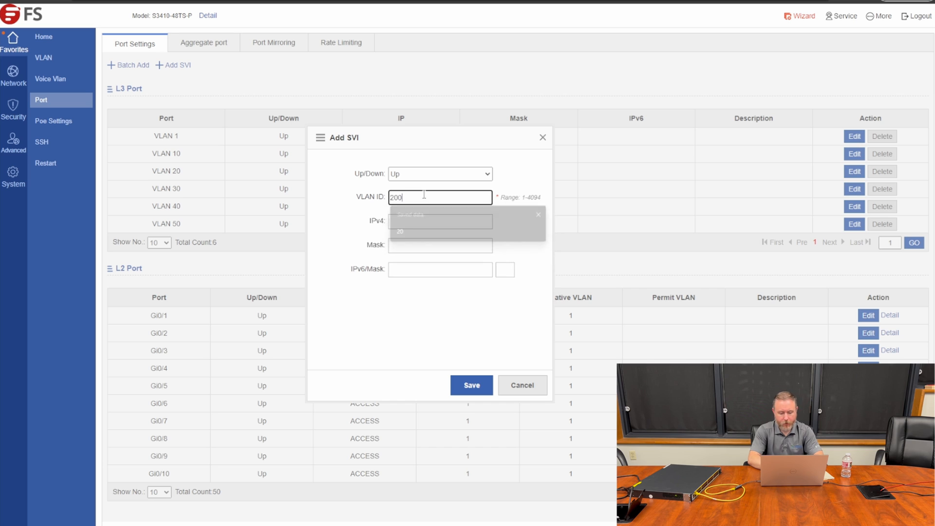
left_click(440, 221)
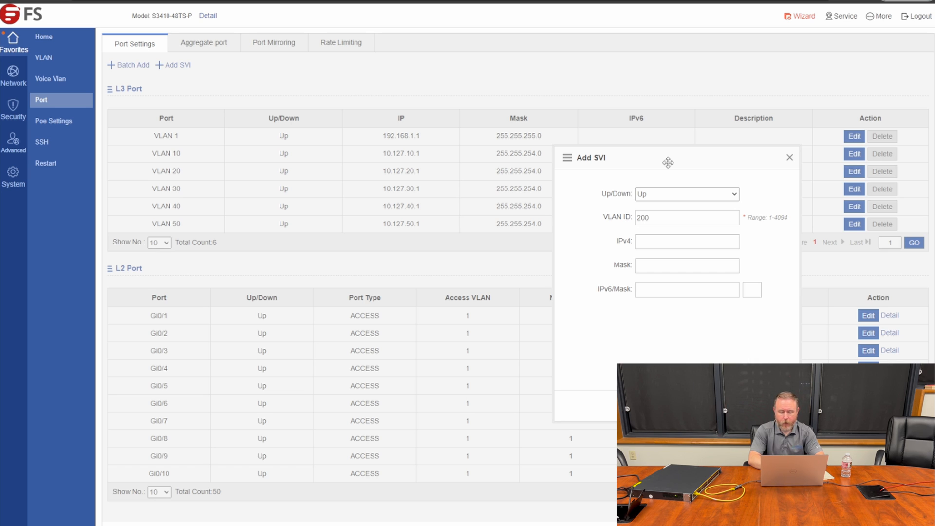
left_click(686, 241)
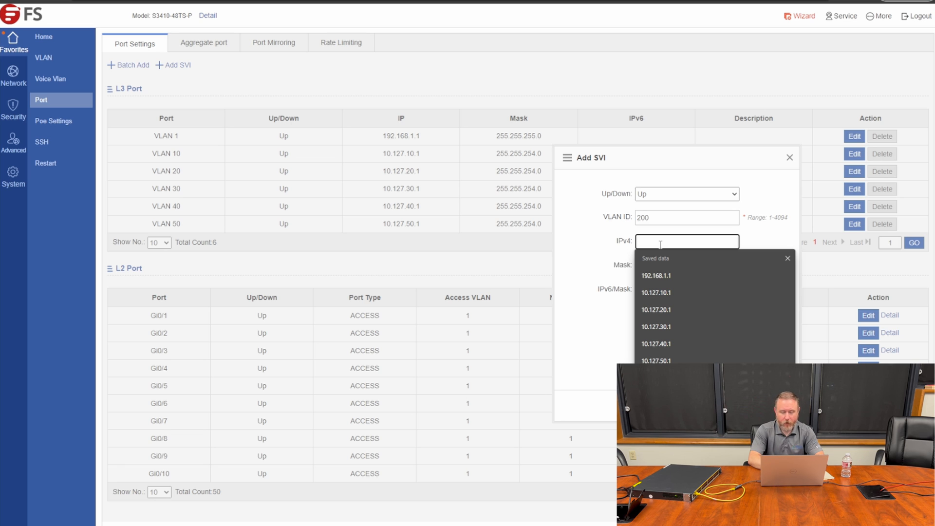
type("172.16.127.")
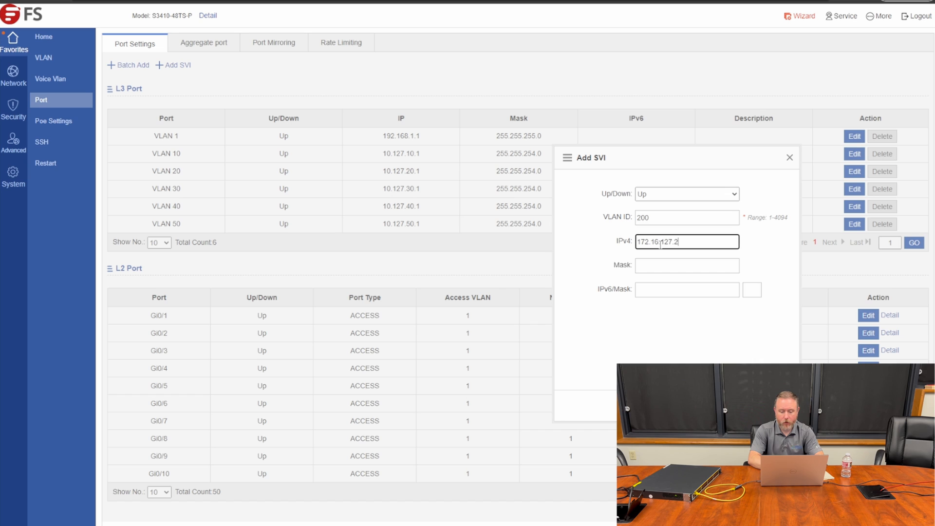
type("255.255.255.0")
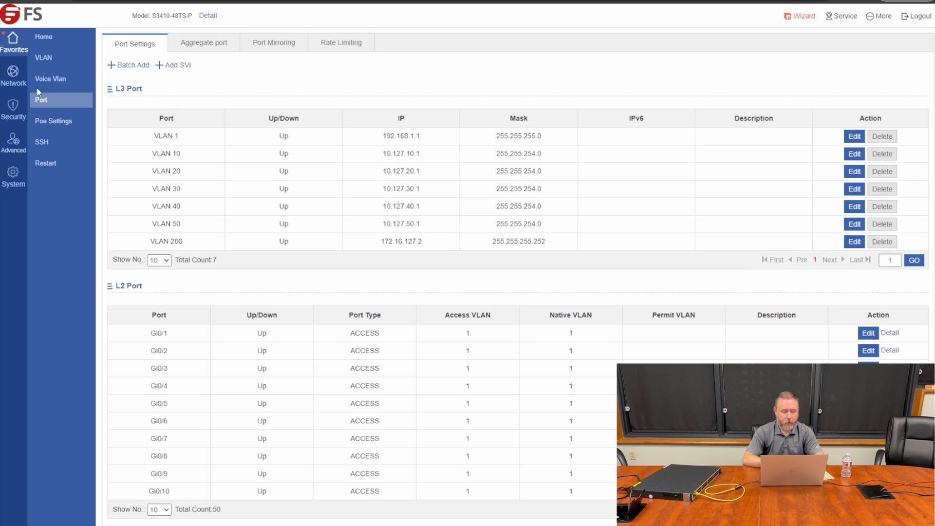
- Add and save a 0.0.0.0/0 default route via egress VLAN200, next hop 172.16.127.1
left_click(13, 76)
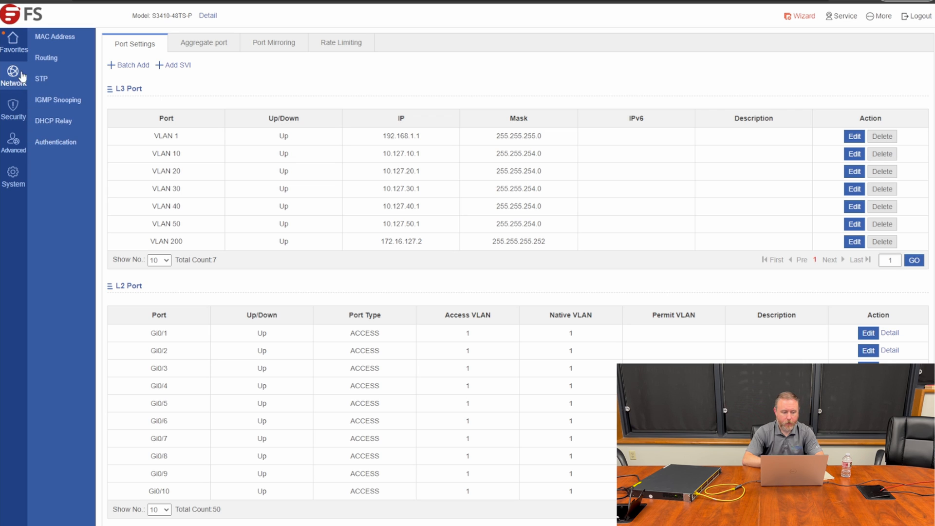
left_click(46, 58)
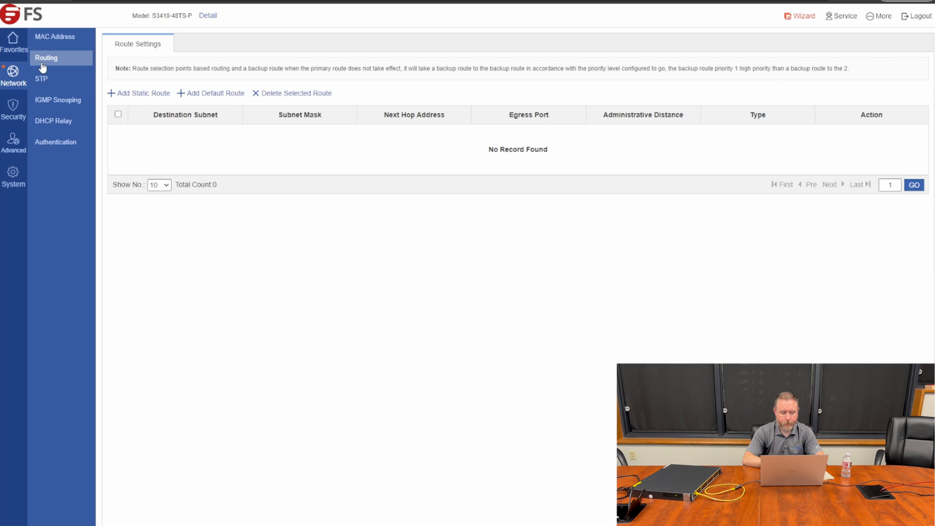
mouse_move(250, 159)
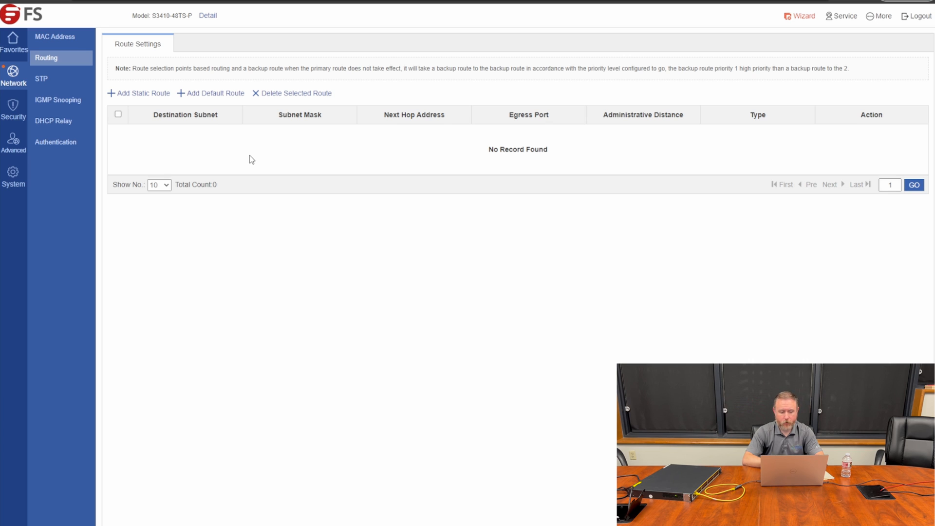
left_click(214, 93)
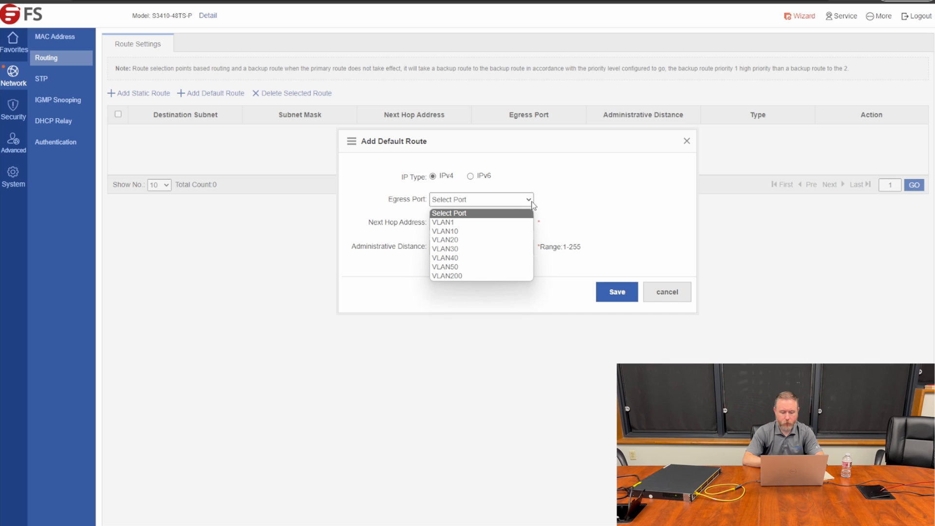
mouse_move(483, 278)
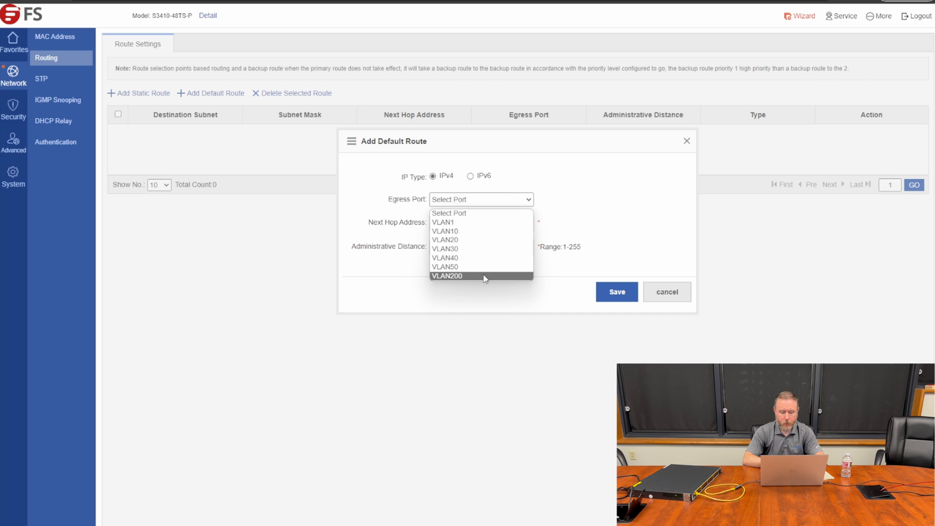
left_click(446, 275)
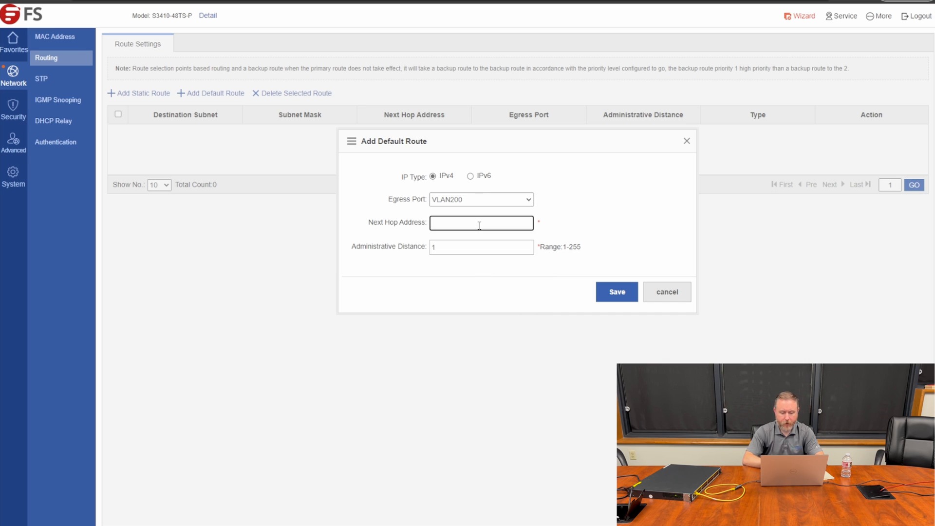
type("172.16.127.1")
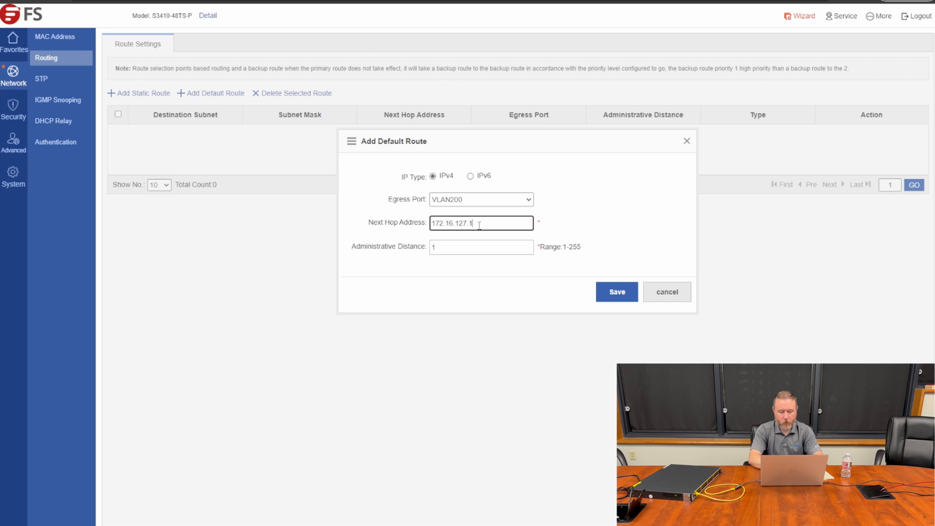
left_click(616, 291)
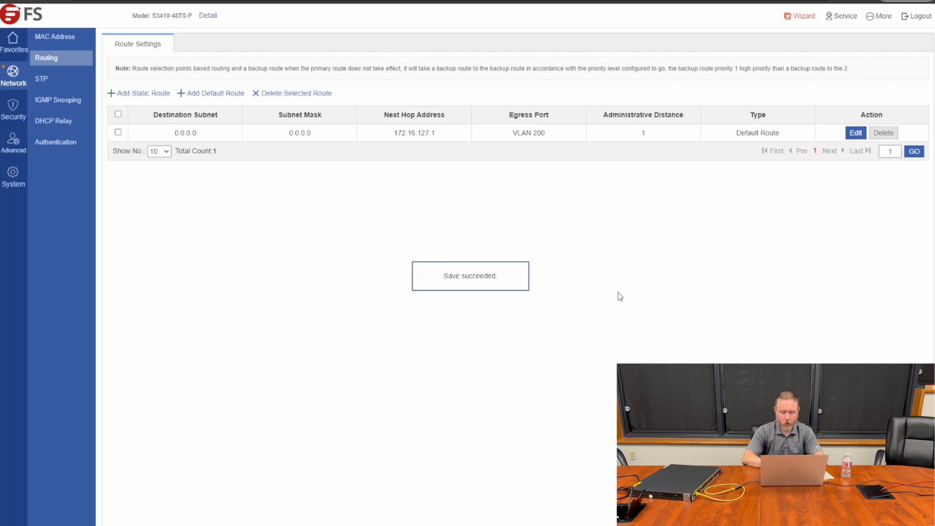